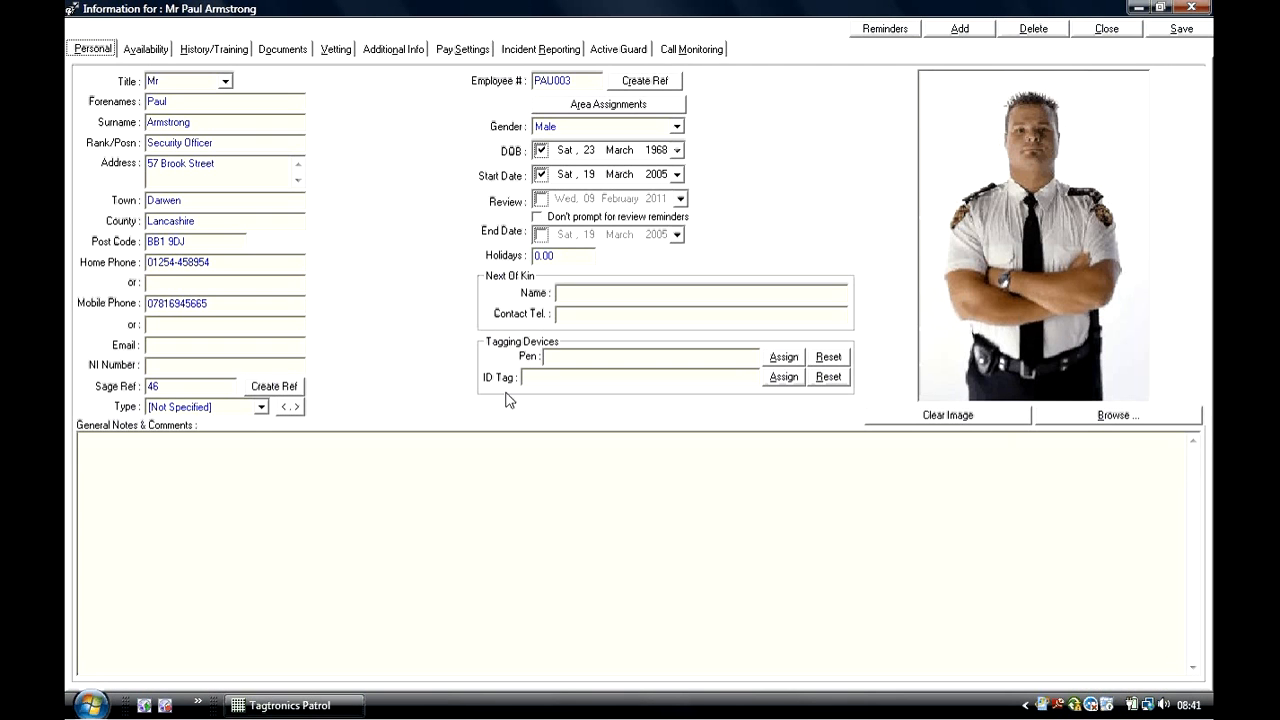
Open a guard record and view its Availability, History/Training, Vetting and Documents tabs.
{"action": "left_click", "coordinate": [245, 143]}
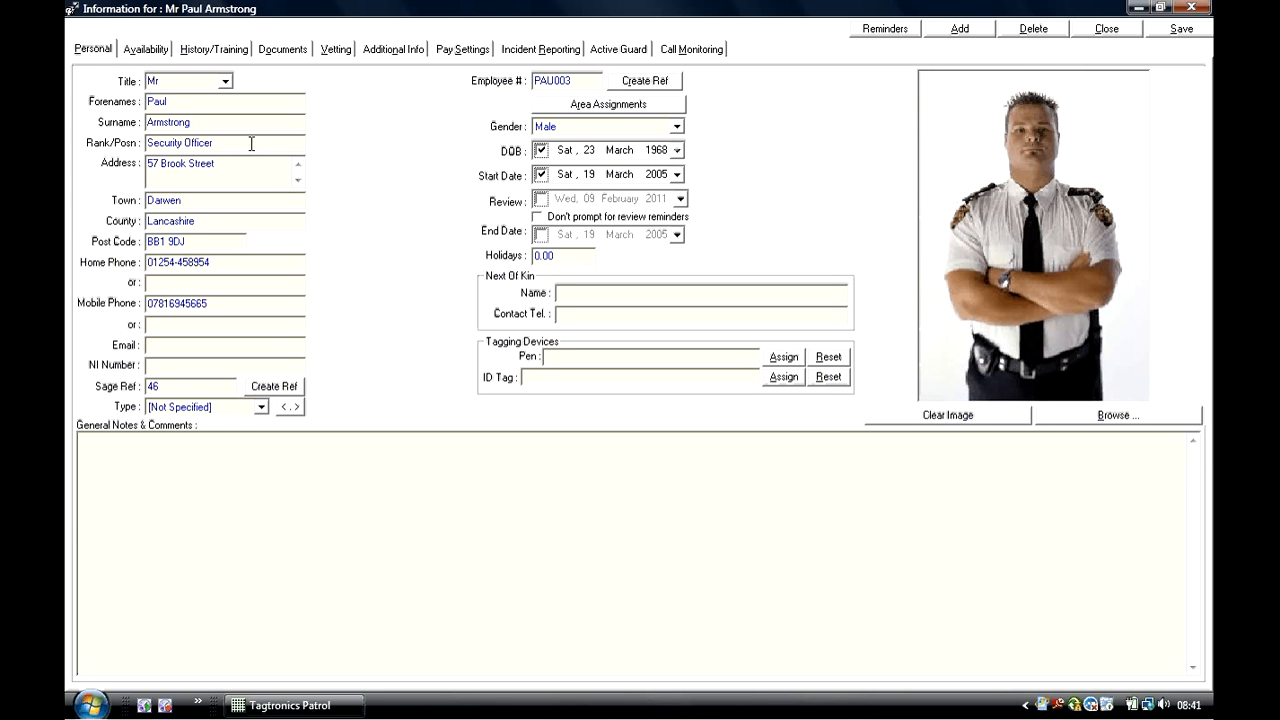
{"action": "left_click", "coordinate": [143, 48]}
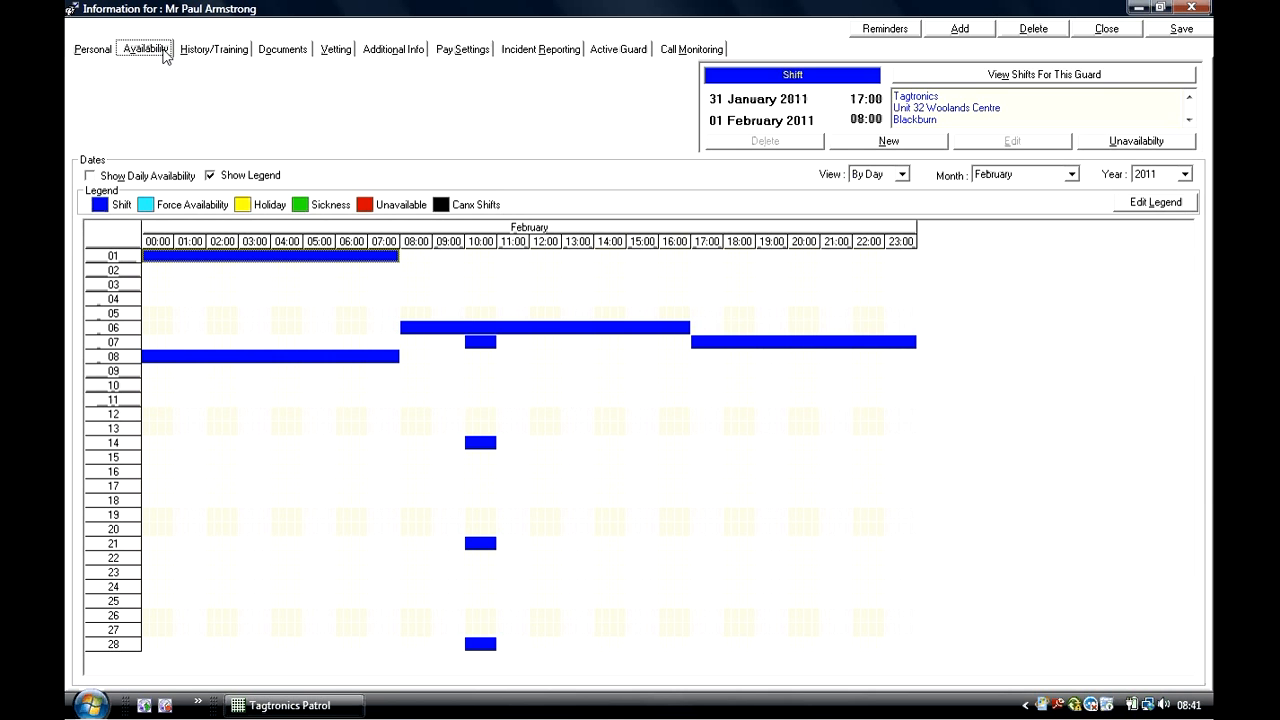
{"action": "left_click", "coordinate": [211, 49]}
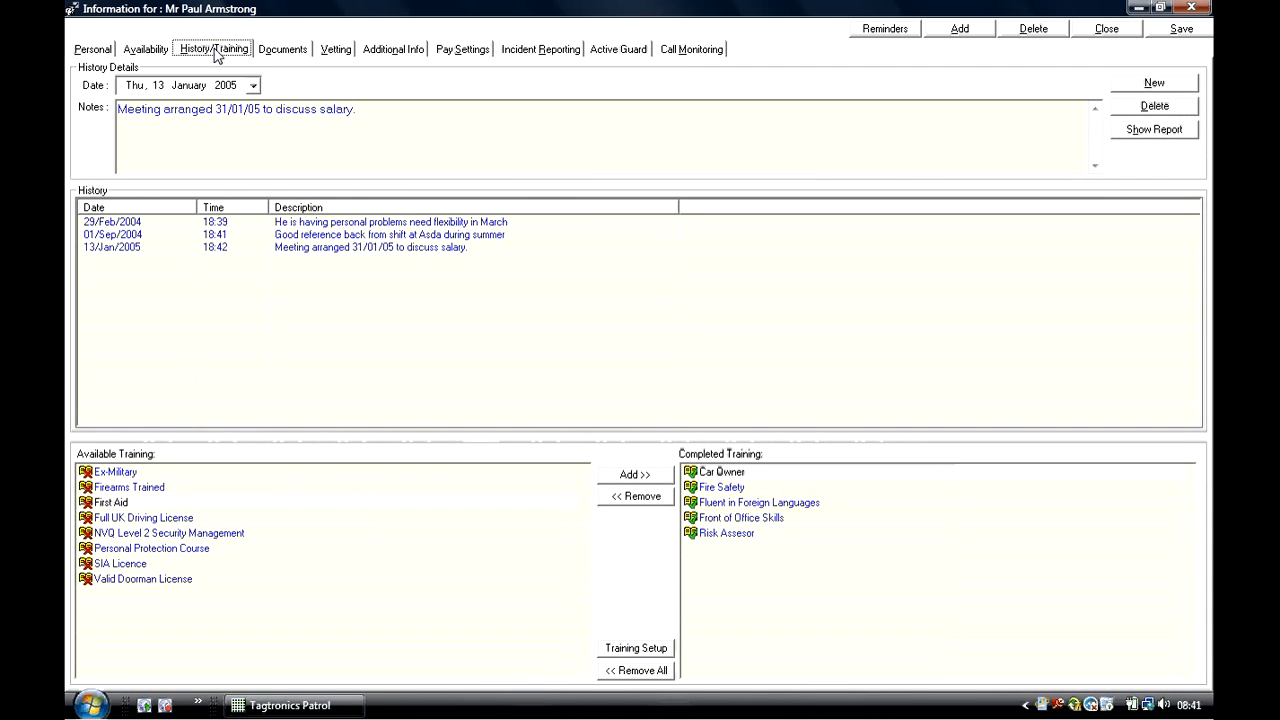
{"action": "left_click", "coordinate": [336, 49]}
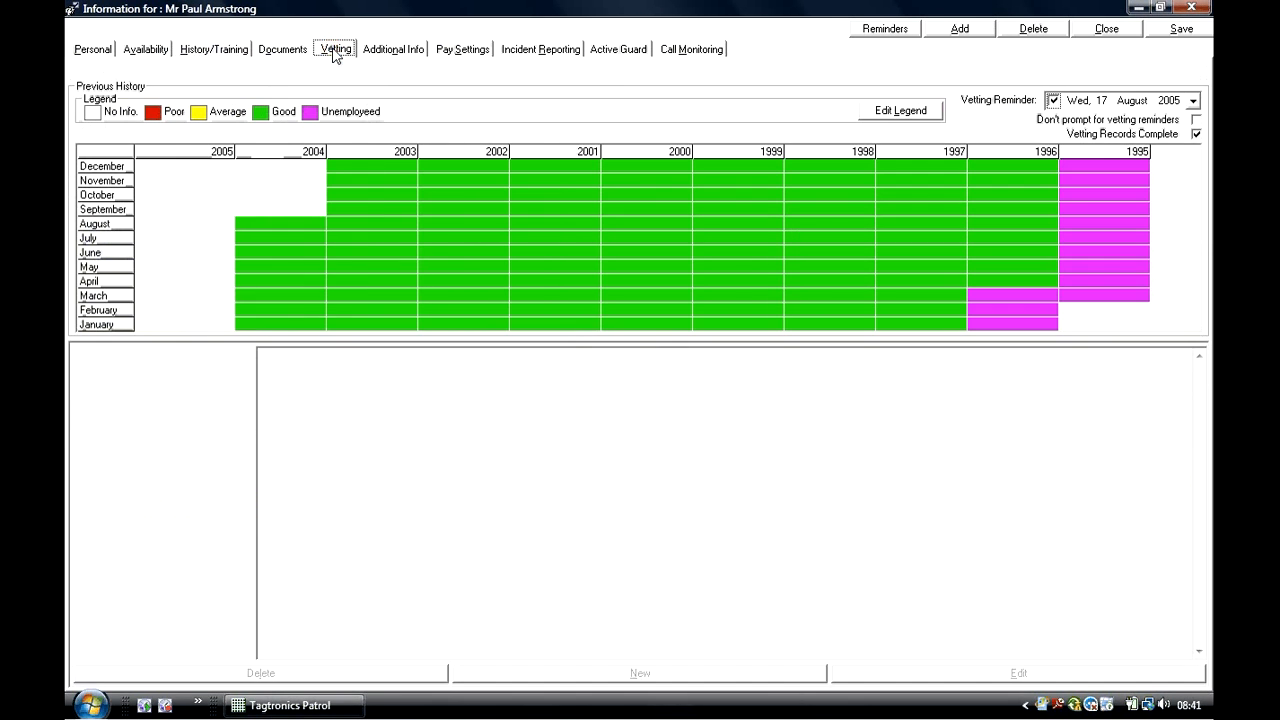
{"action": "mouse_move", "coordinate": [293, 60]}
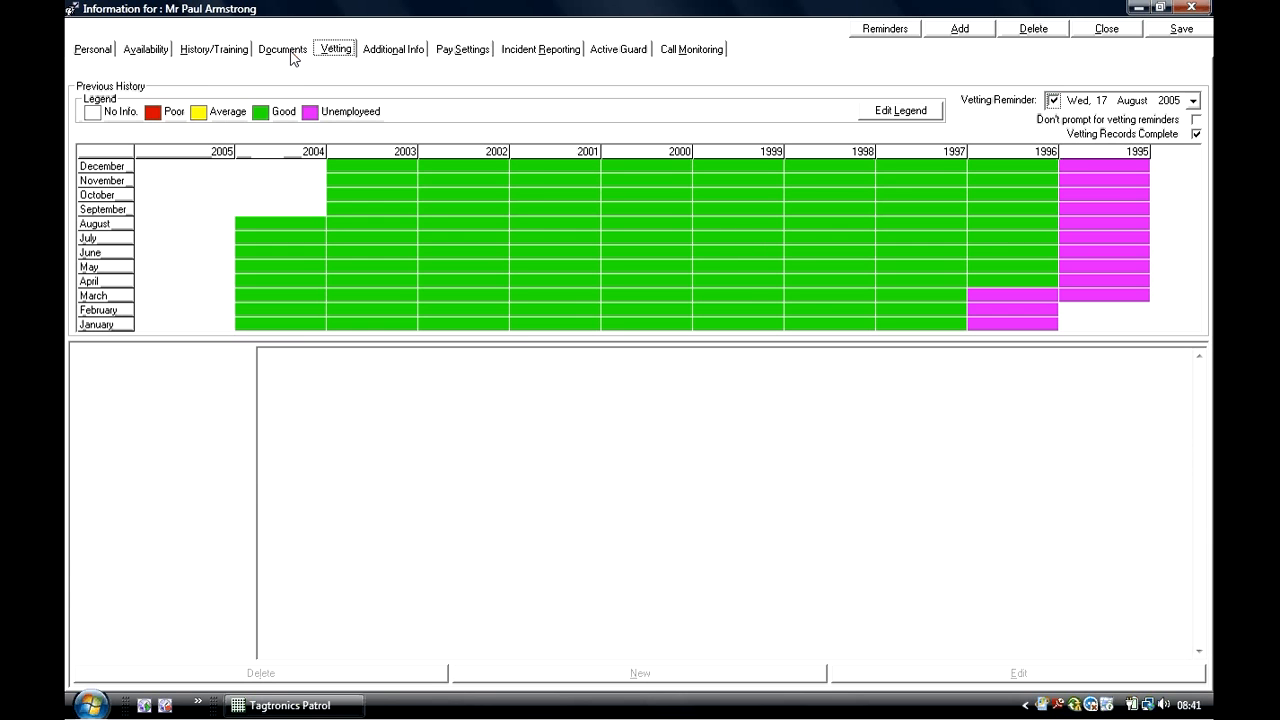
{"action": "left_click", "coordinate": [283, 48]}
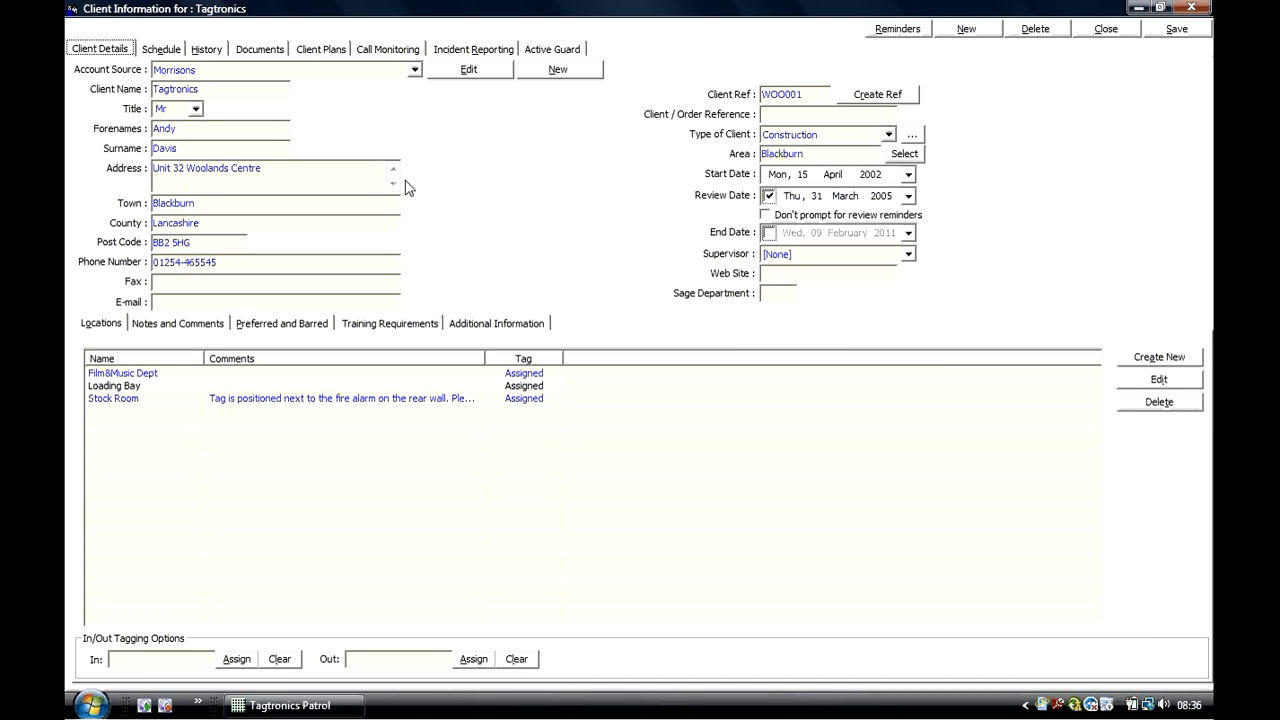
Open the Tagtronics client and view its Schedule, History, Client Plans and Incident Reporting tabs.
{"action": "left_click", "coordinate": [300, 398]}
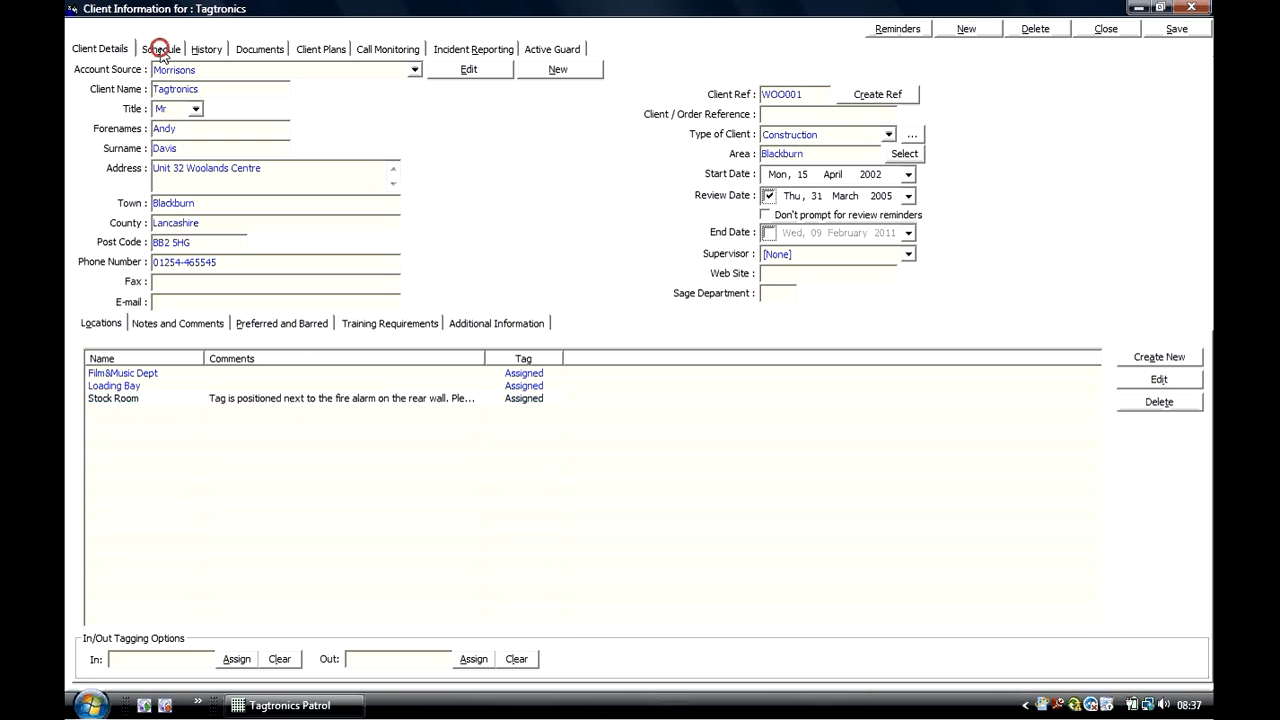
{"action": "left_click", "coordinate": [160, 48]}
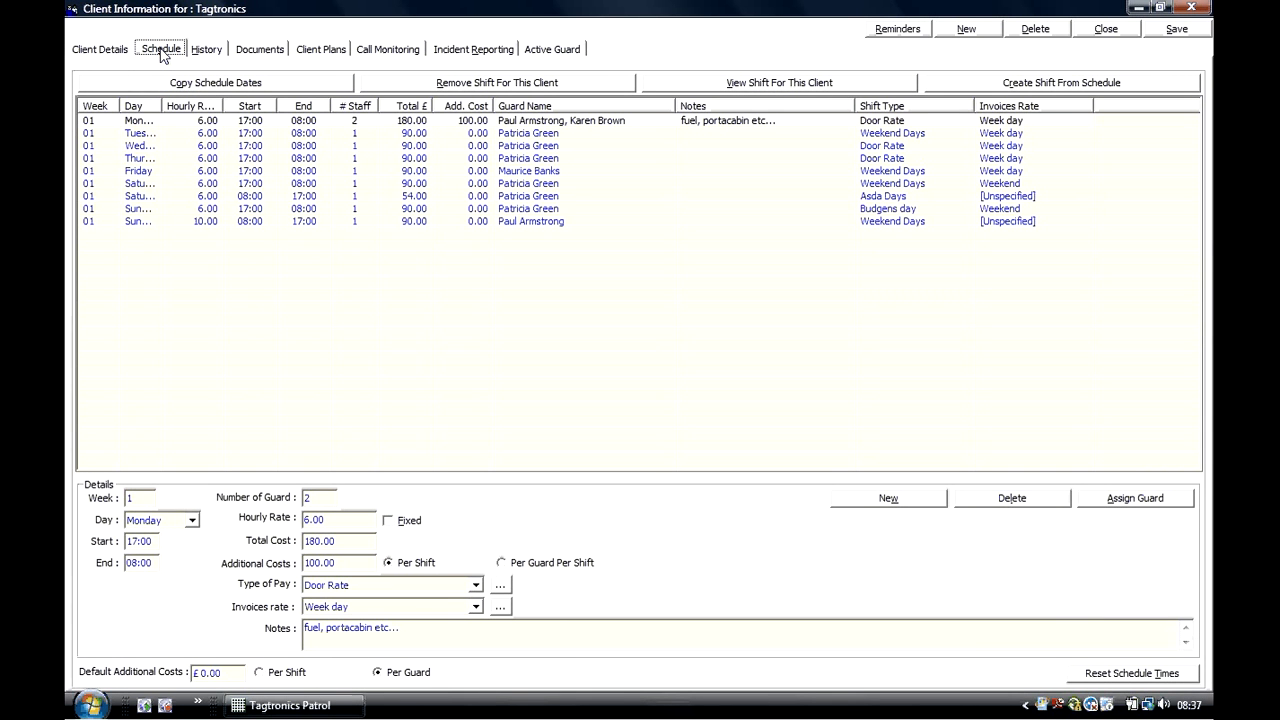
{"action": "left_click", "coordinate": [206, 49]}
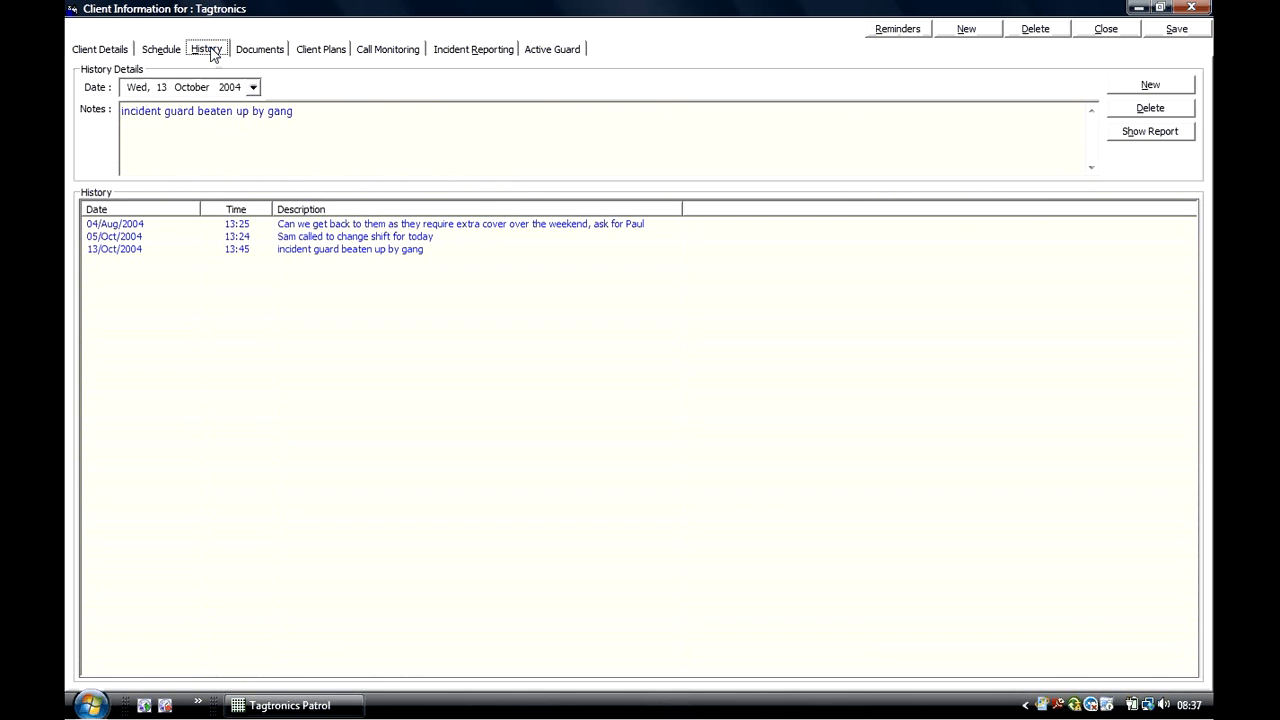
{"action": "left_click", "coordinate": [320, 49]}
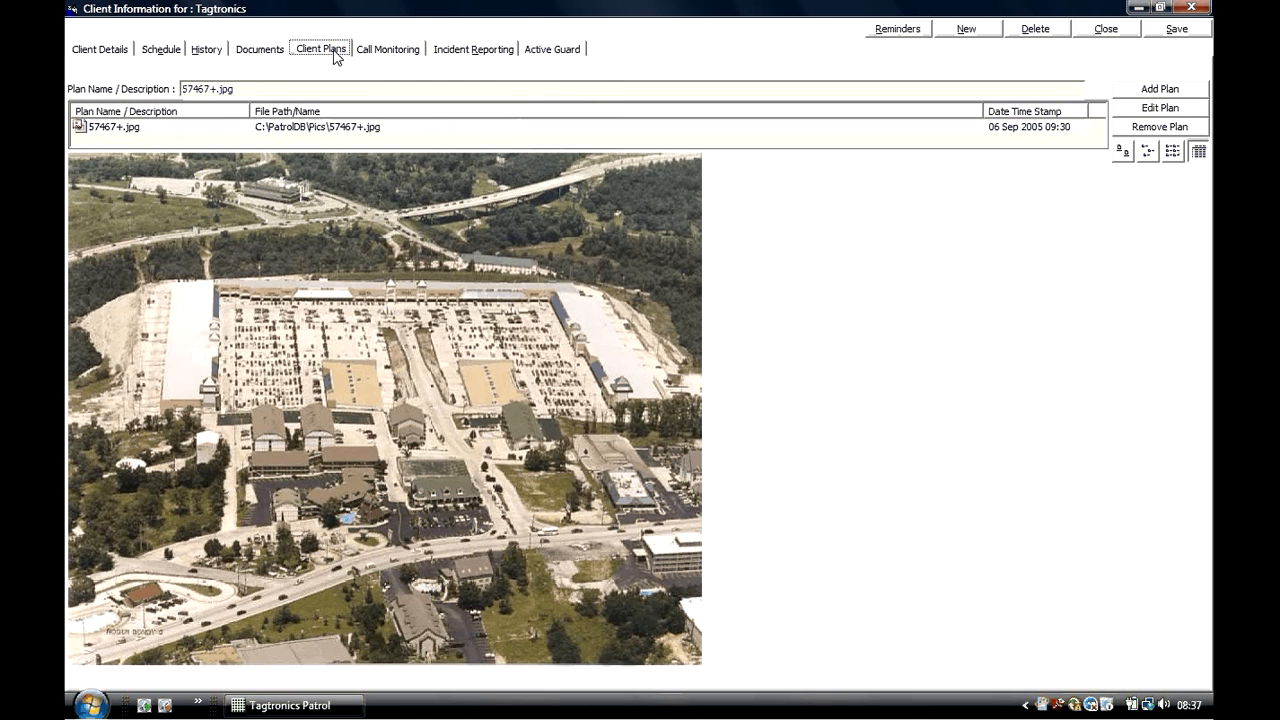
{"action": "mouse_move", "coordinate": [456, 64]}
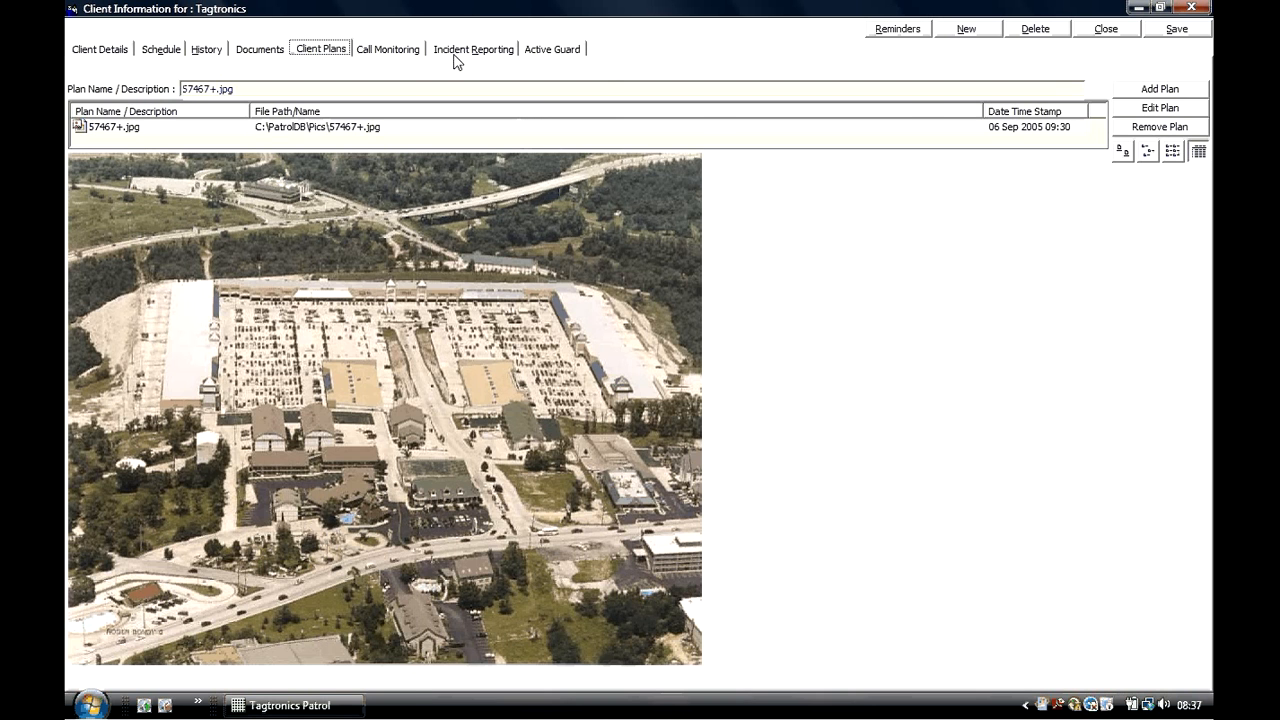
{"action": "left_click", "coordinate": [477, 49]}
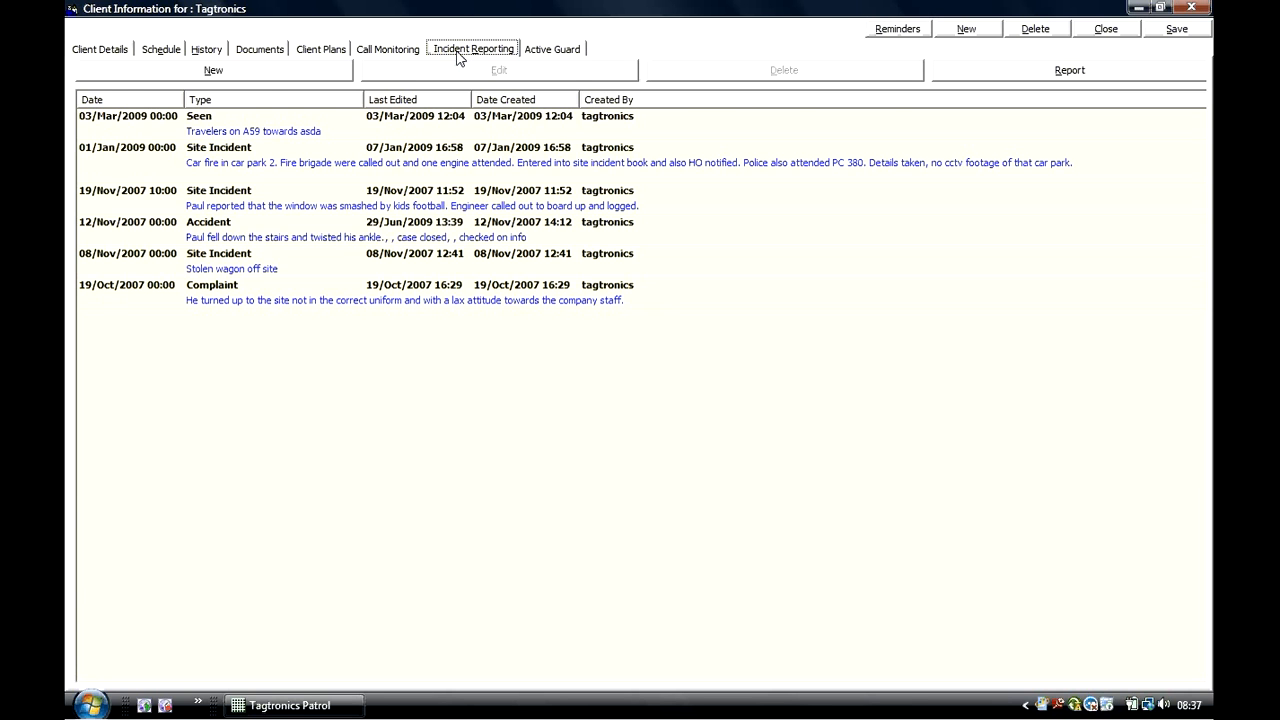
View the client's Notes and Comments, Preferred and Barred, and Training Requirements, then close the record.
{"action": "left_click", "coordinate": [100, 48]}
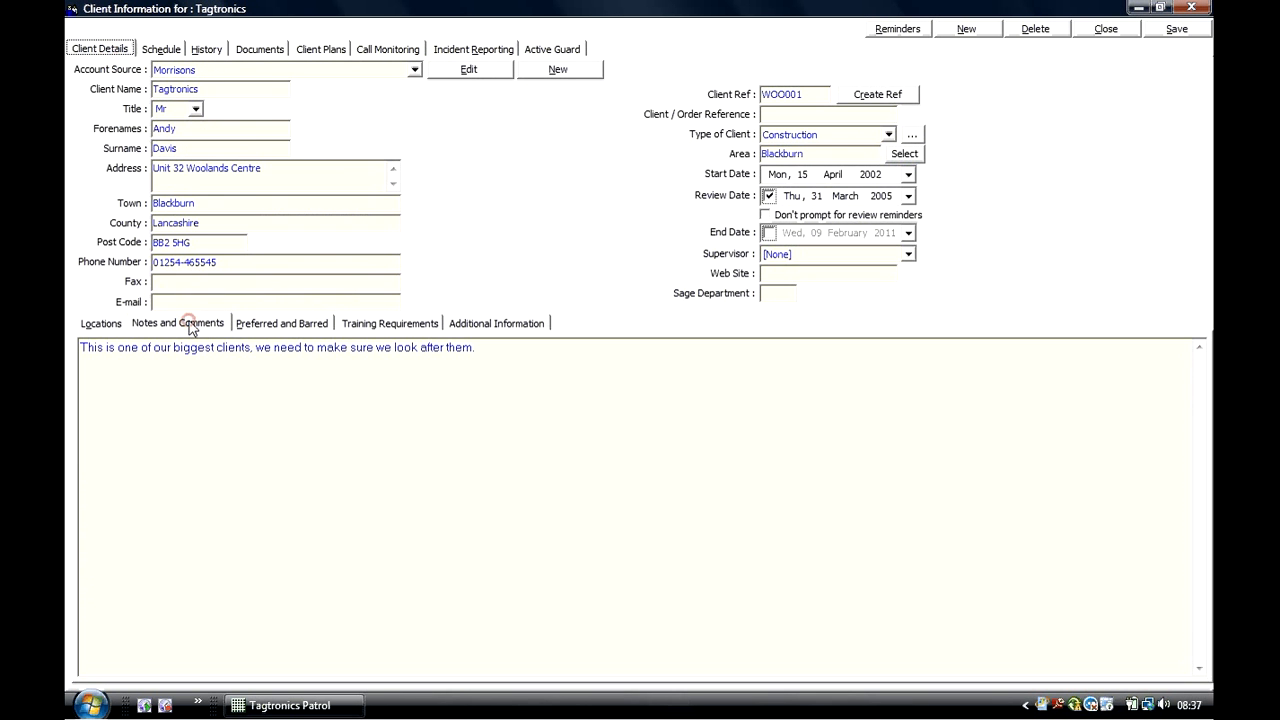
{"action": "mouse_move", "coordinate": [263, 328]}
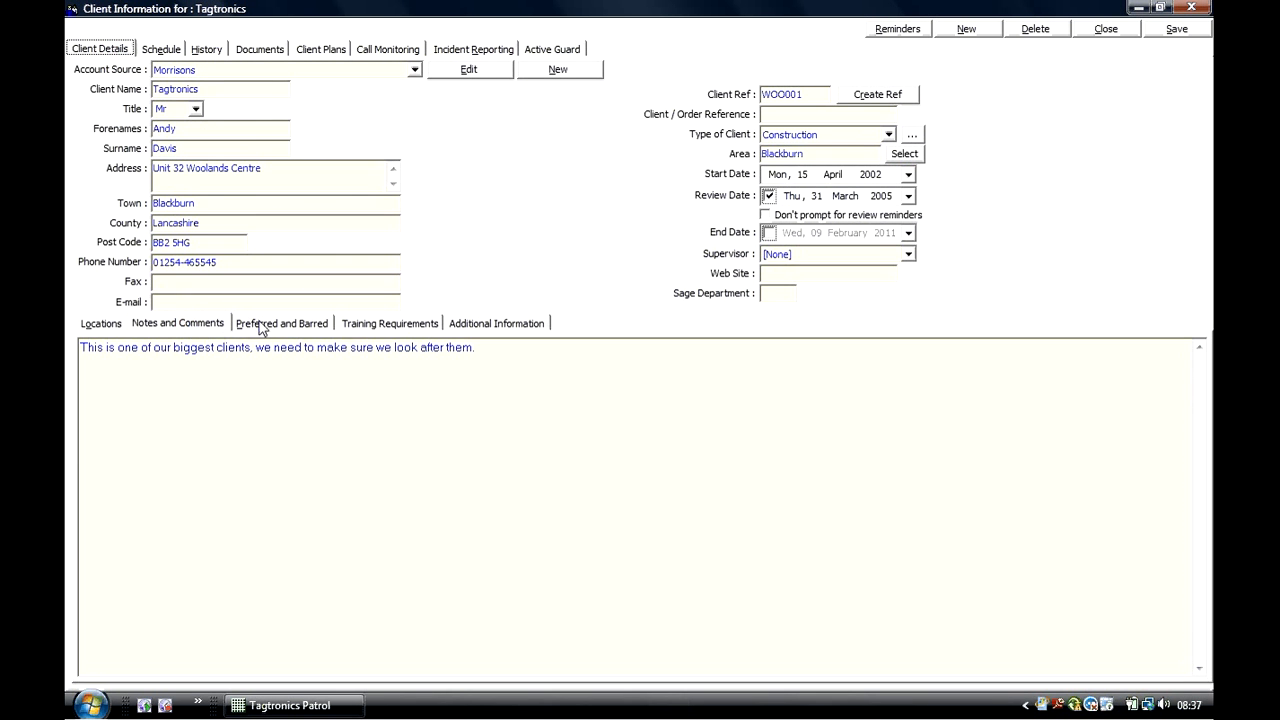
{"action": "left_click", "coordinate": [282, 323]}
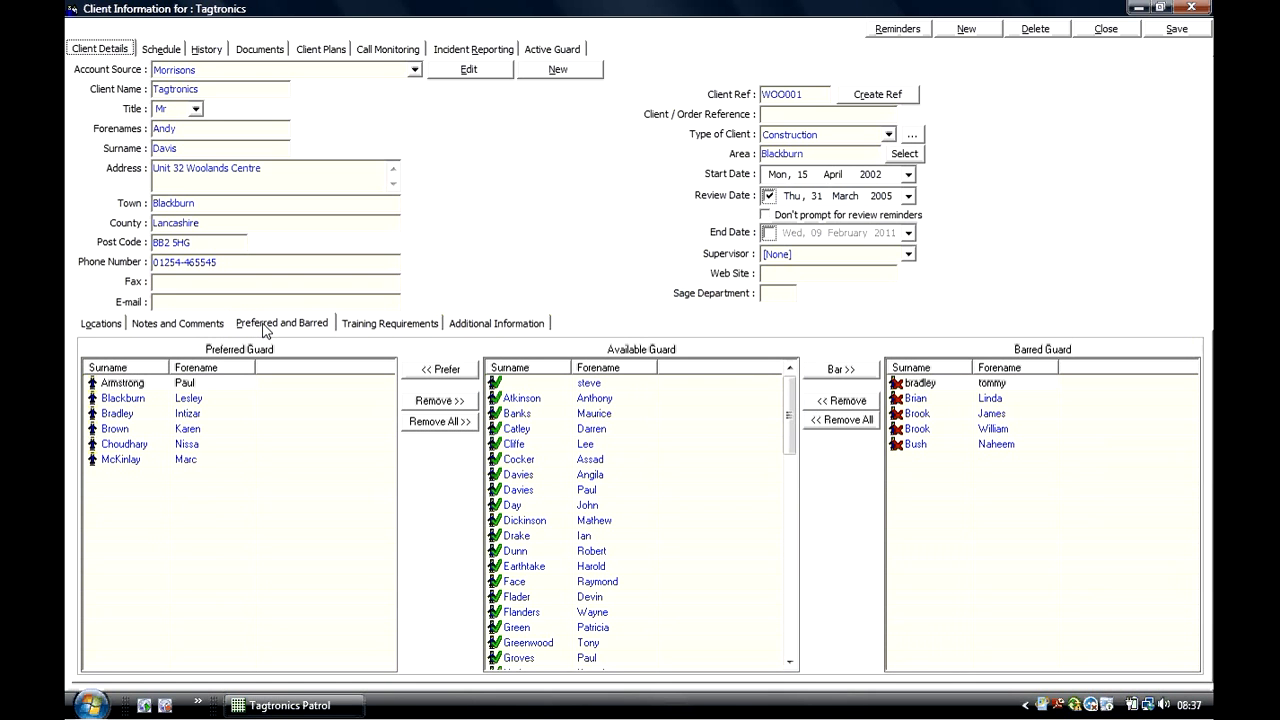
{"action": "left_click", "coordinate": [389, 323]}
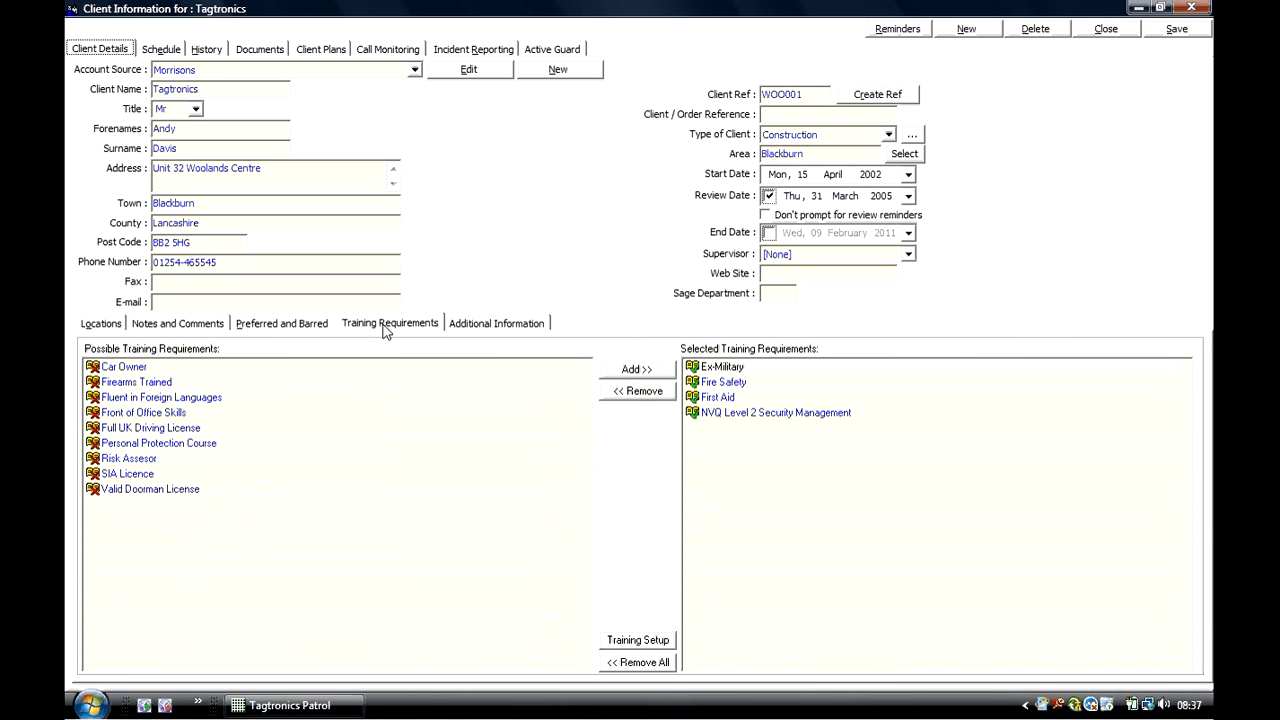
{"action": "left_click", "coordinate": [896, 28]}
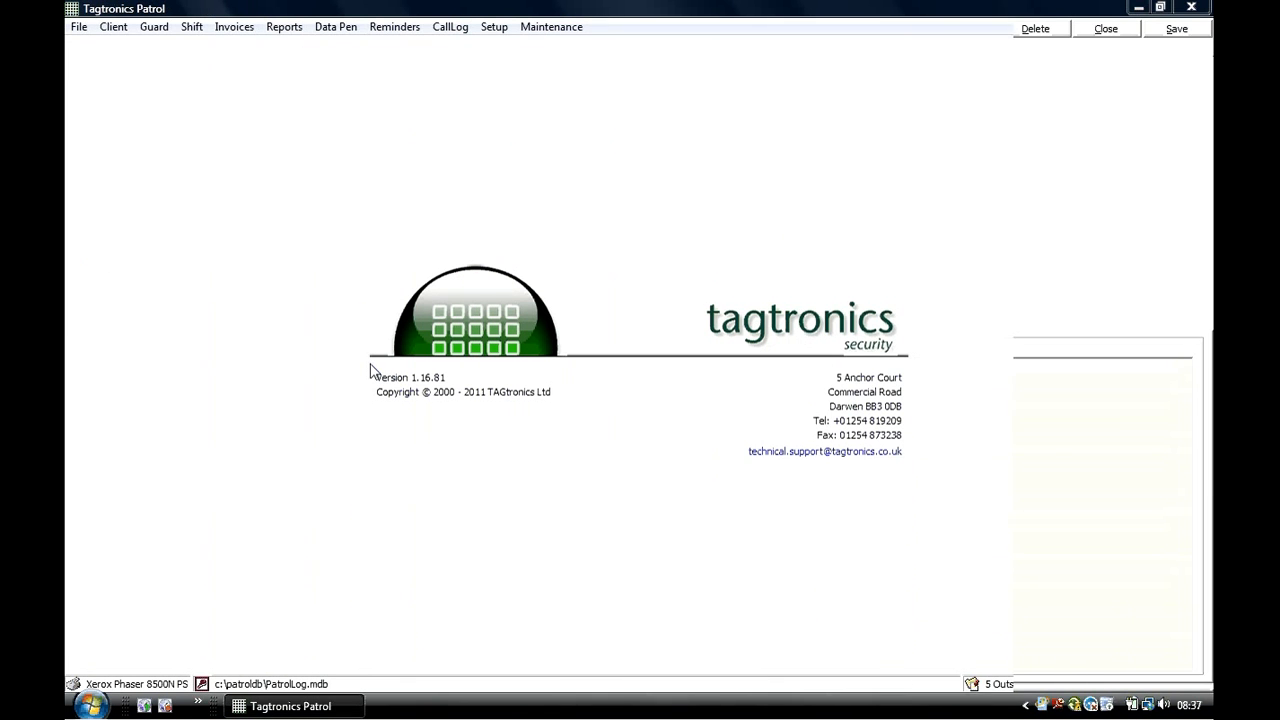
Create an invoice batch for 1–31 January 2011 and accept the default invoice options.
{"action": "left_click", "coordinate": [232, 27]}
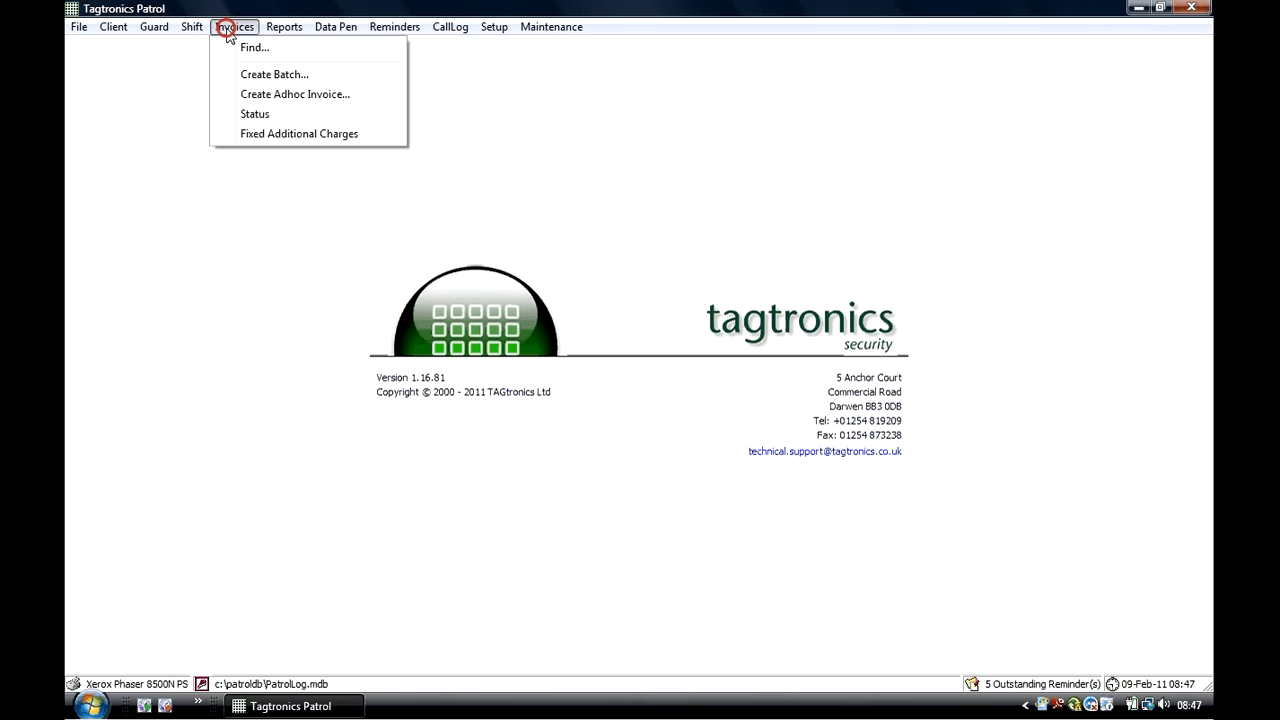
{"action": "mouse_move", "coordinate": [263, 74]}
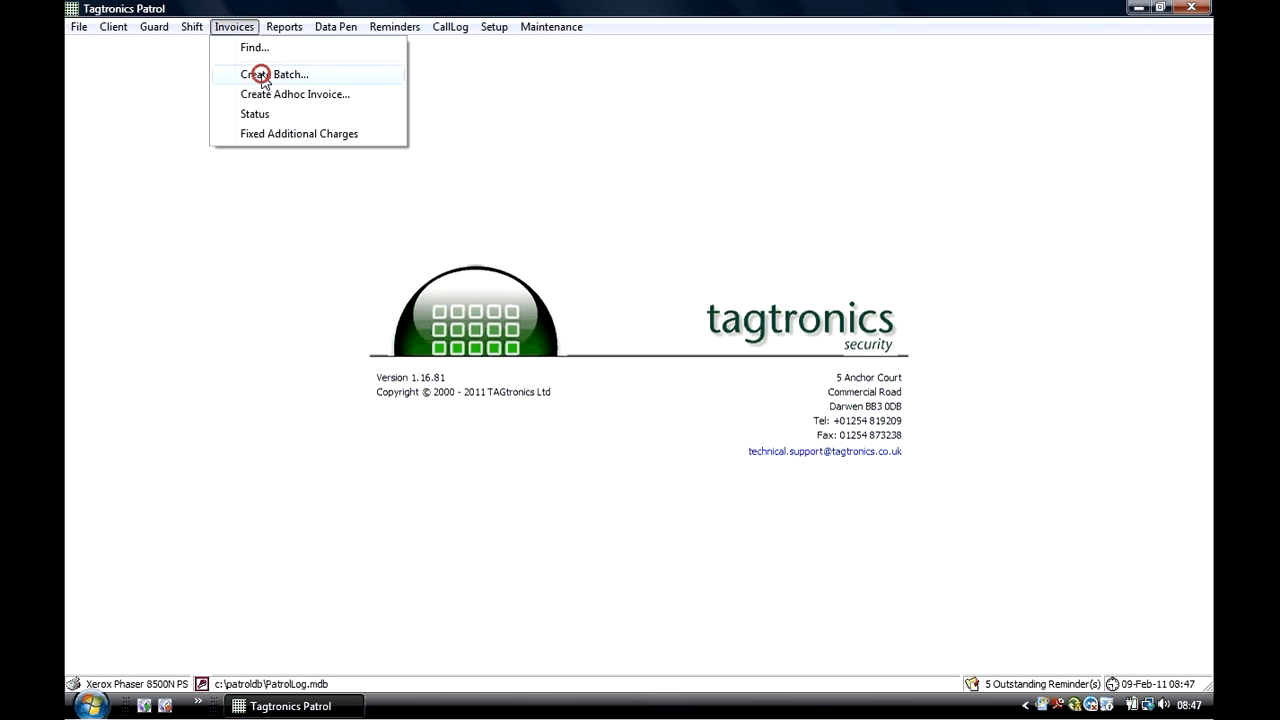
{"action": "left_click", "coordinate": [265, 74]}
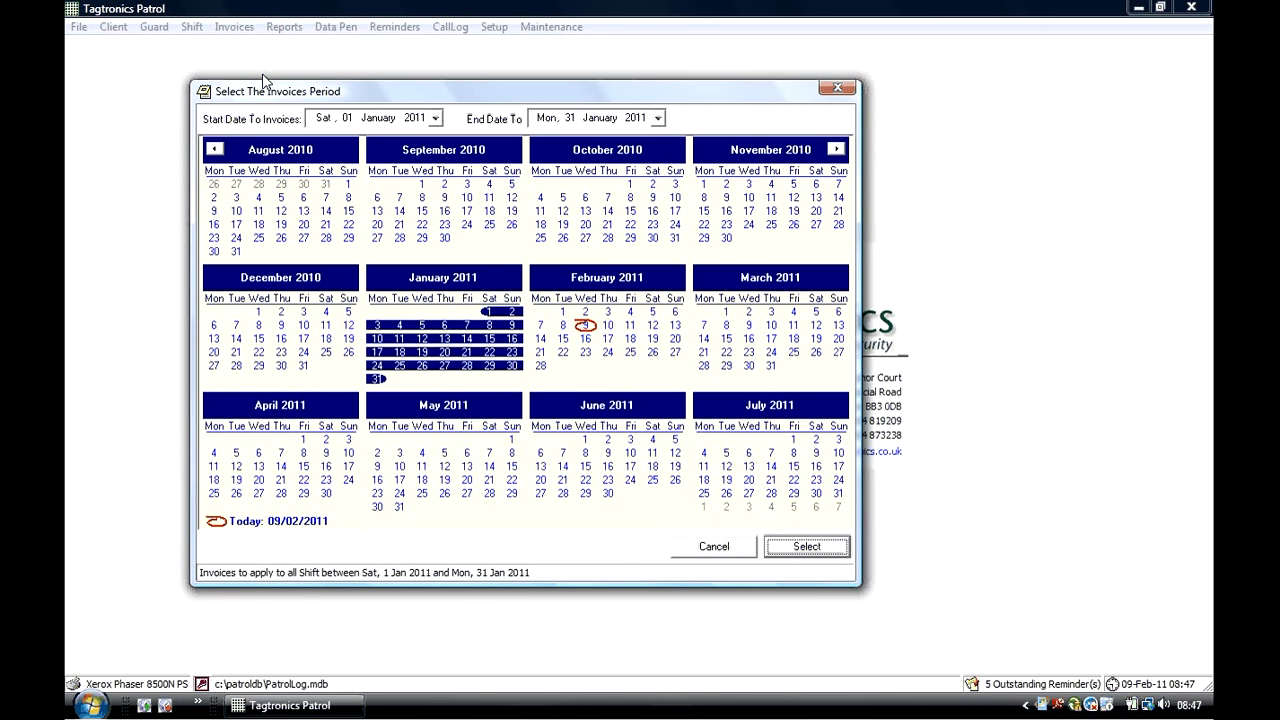
{"action": "mouse_move", "coordinate": [807, 546]}
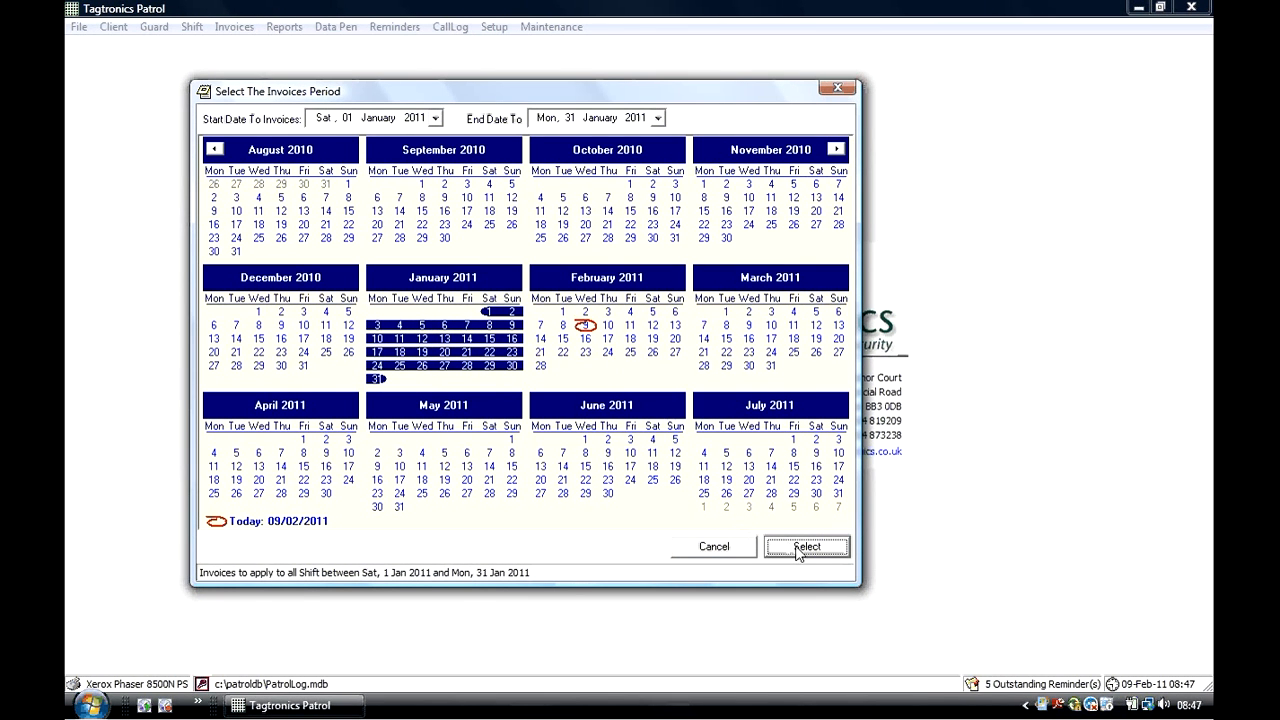
{"action": "left_click", "coordinate": [806, 546]}
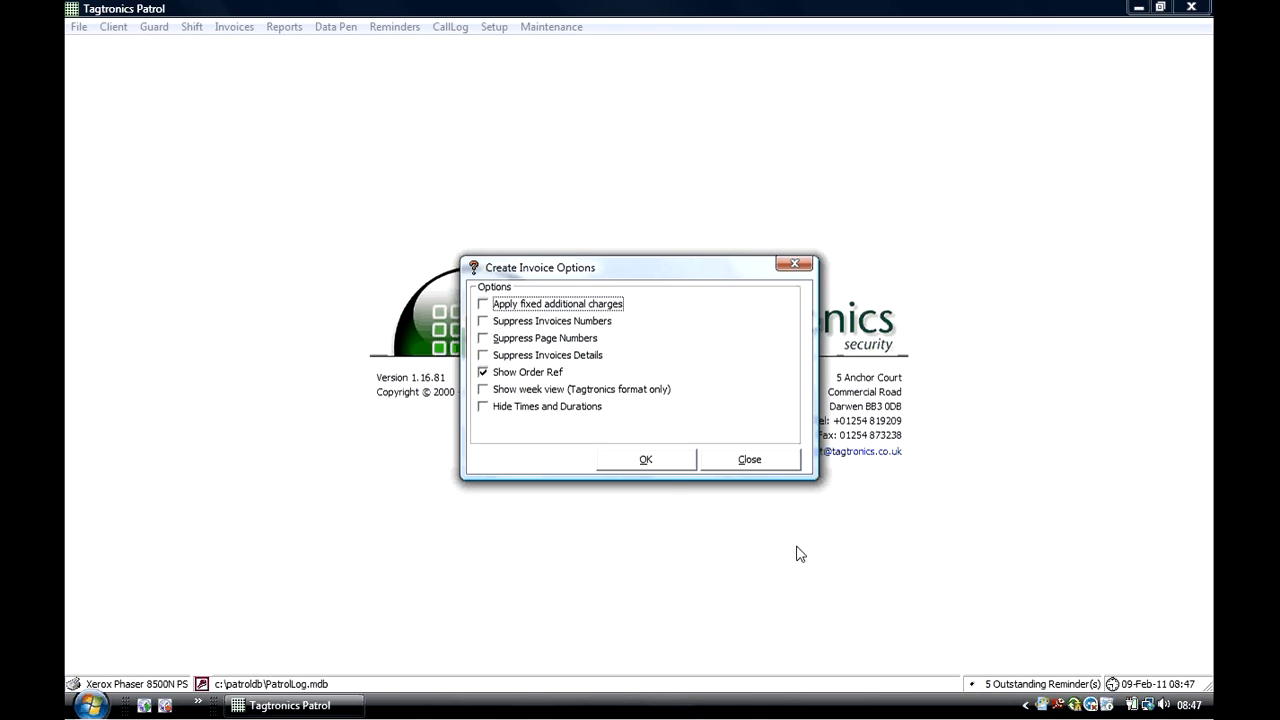
{"action": "left_click", "coordinate": [645, 458]}
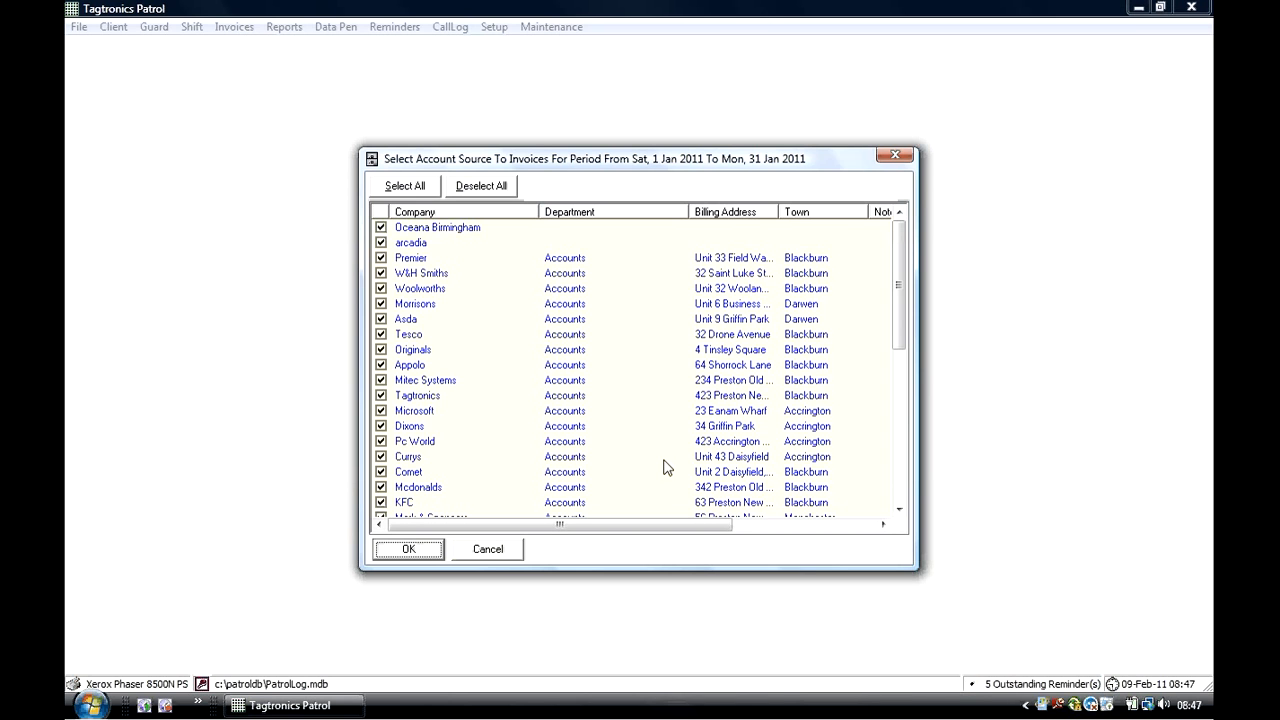
Invoice all listed client accounts, generating twenty batch invoices, then close the preview.
{"action": "left_click", "coordinate": [408, 549]}
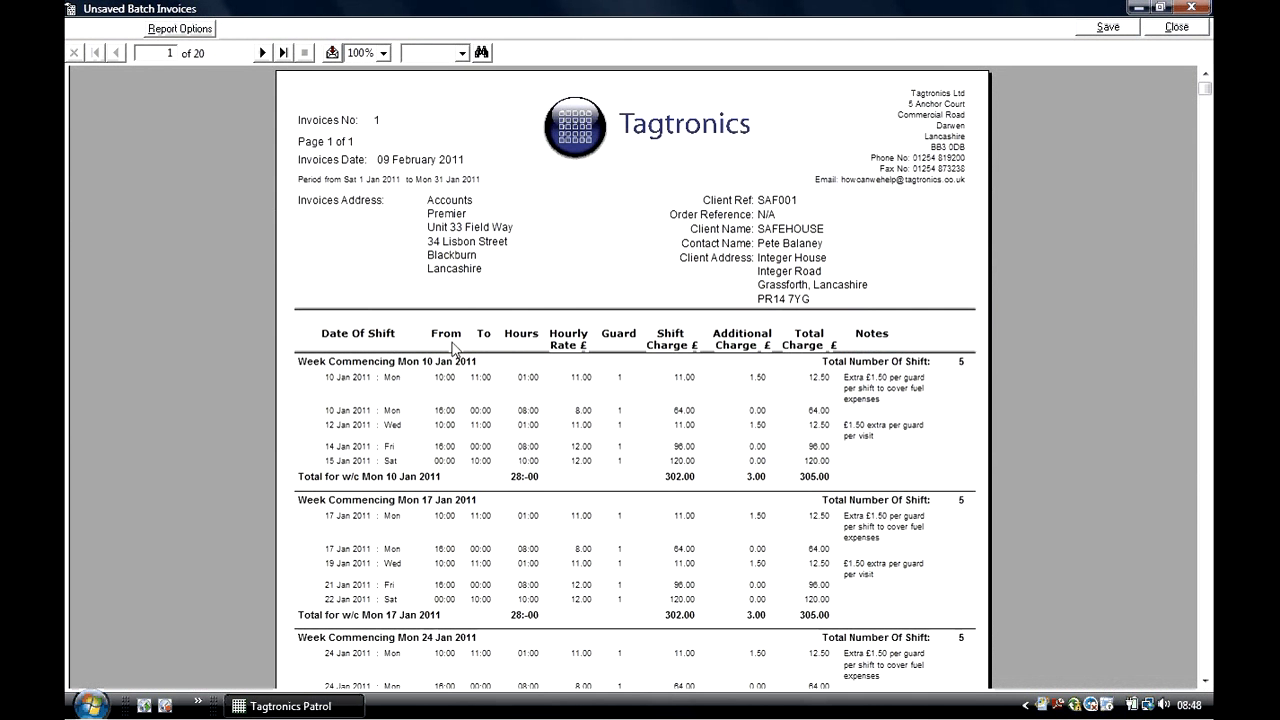
{"action": "mouse_move", "coordinate": [478, 383]}
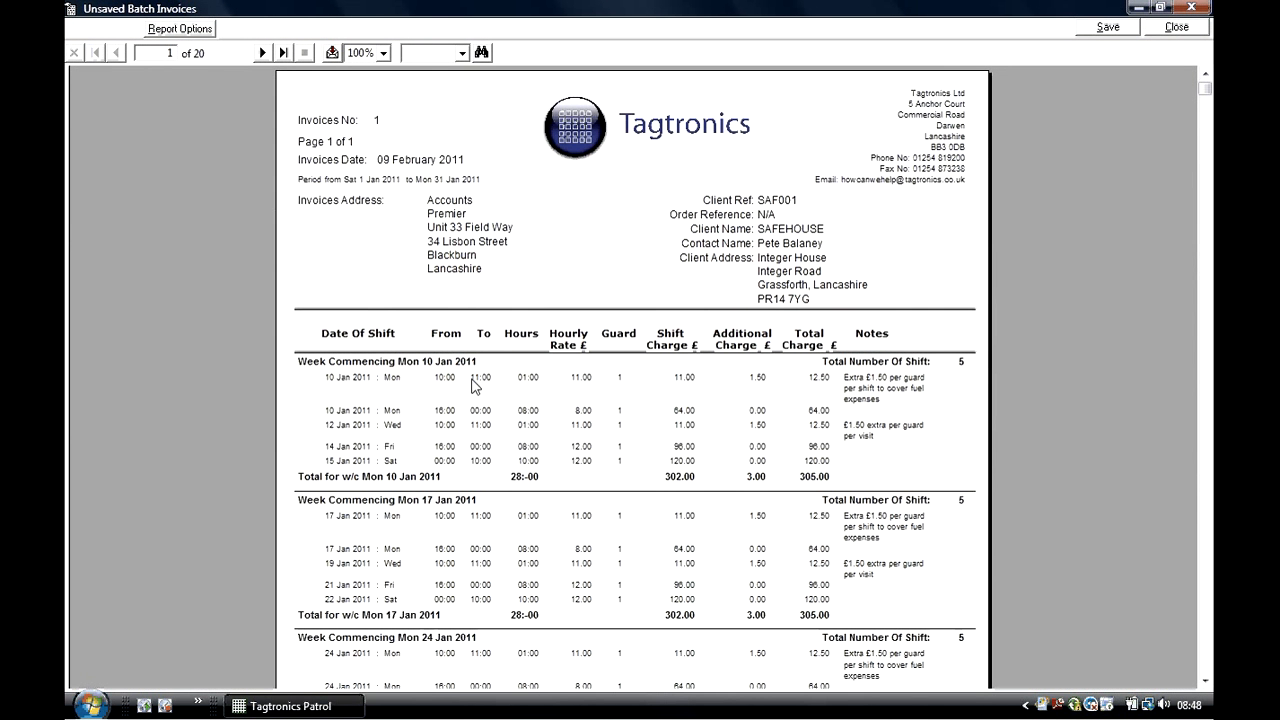
{"action": "mouse_move", "coordinate": [477, 440]}
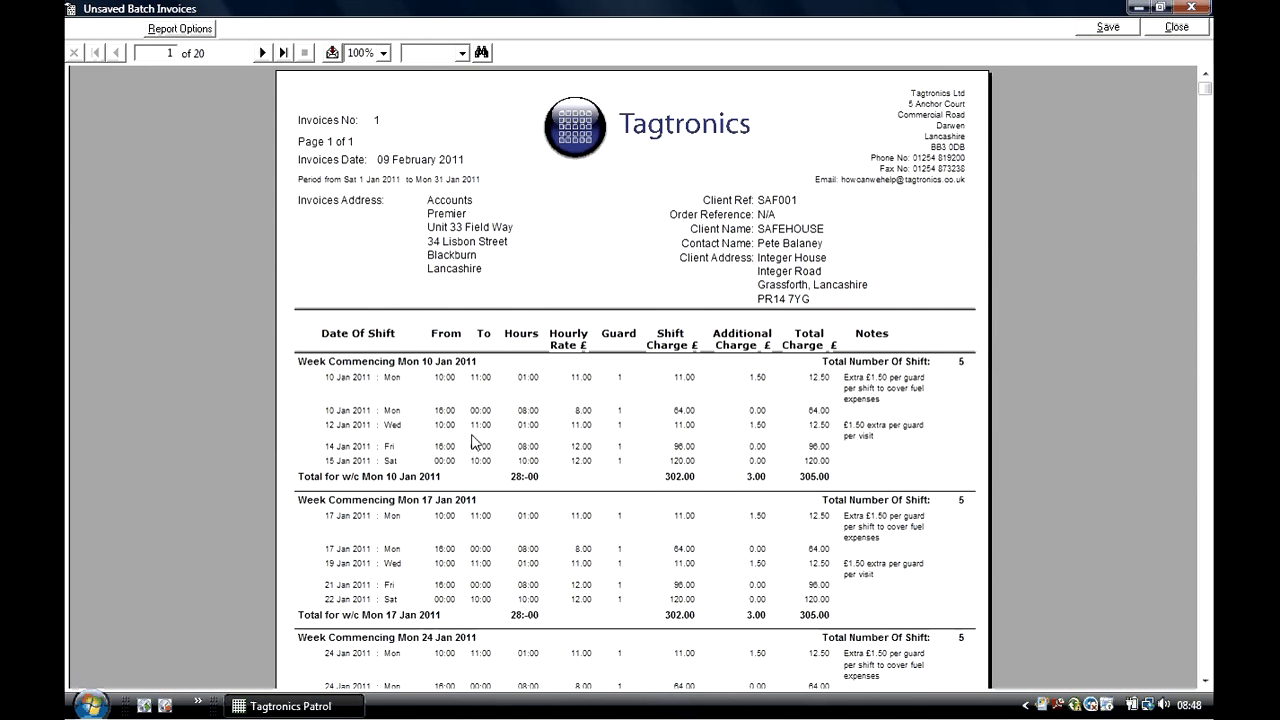
{"action": "mouse_move", "coordinate": [1200, 677]}
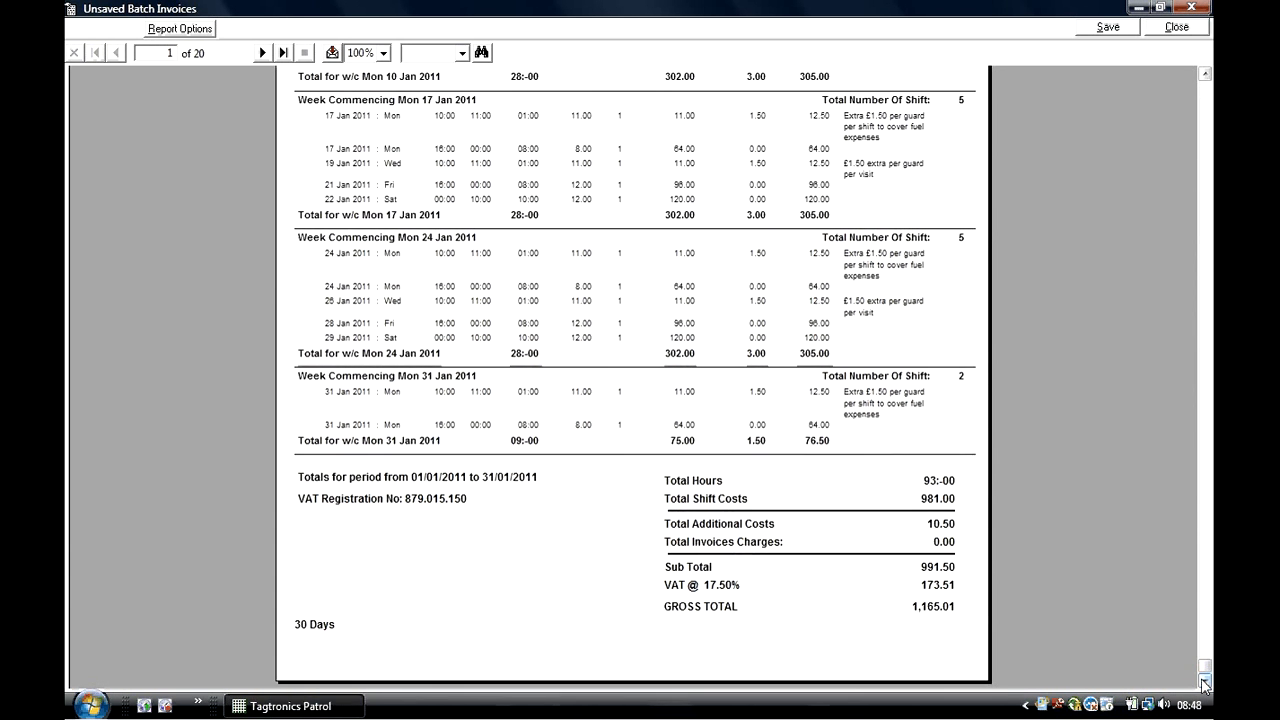
{"action": "left_click", "coordinate": [284, 26]}
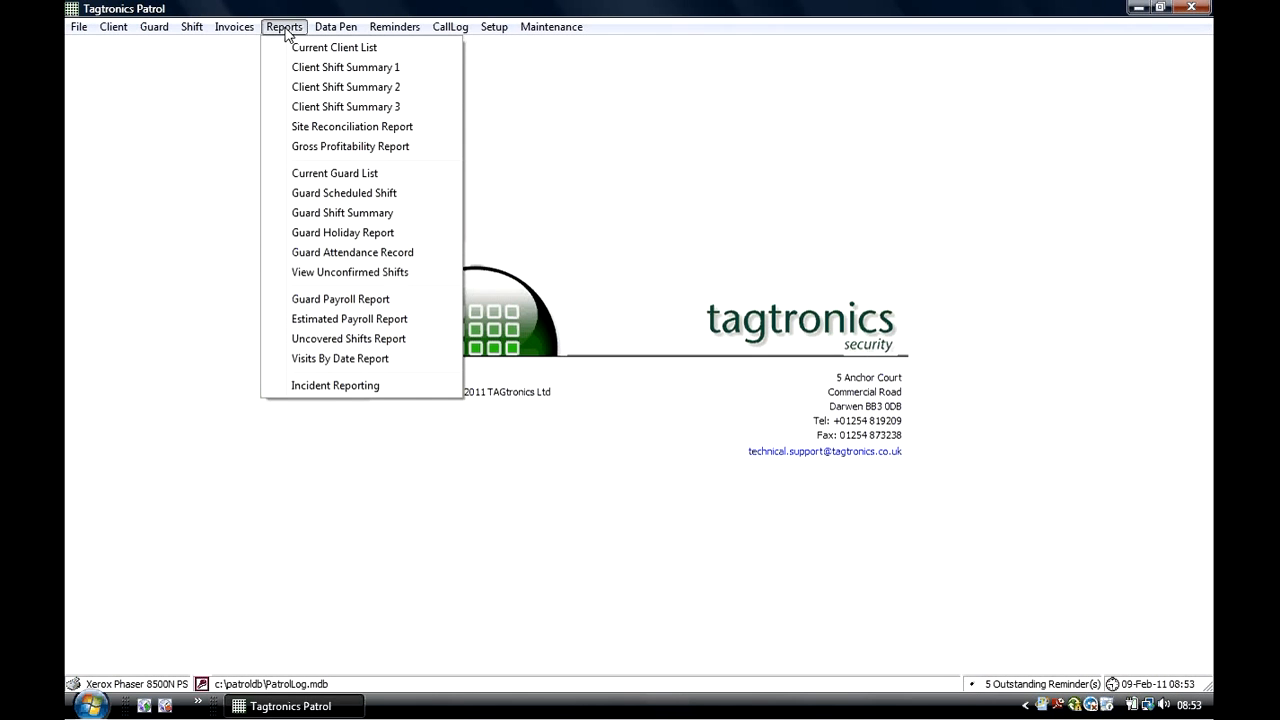
Search guard payroll totals for 22 January to 21 February 2011.
{"action": "left_click", "coordinate": [382, 300]}
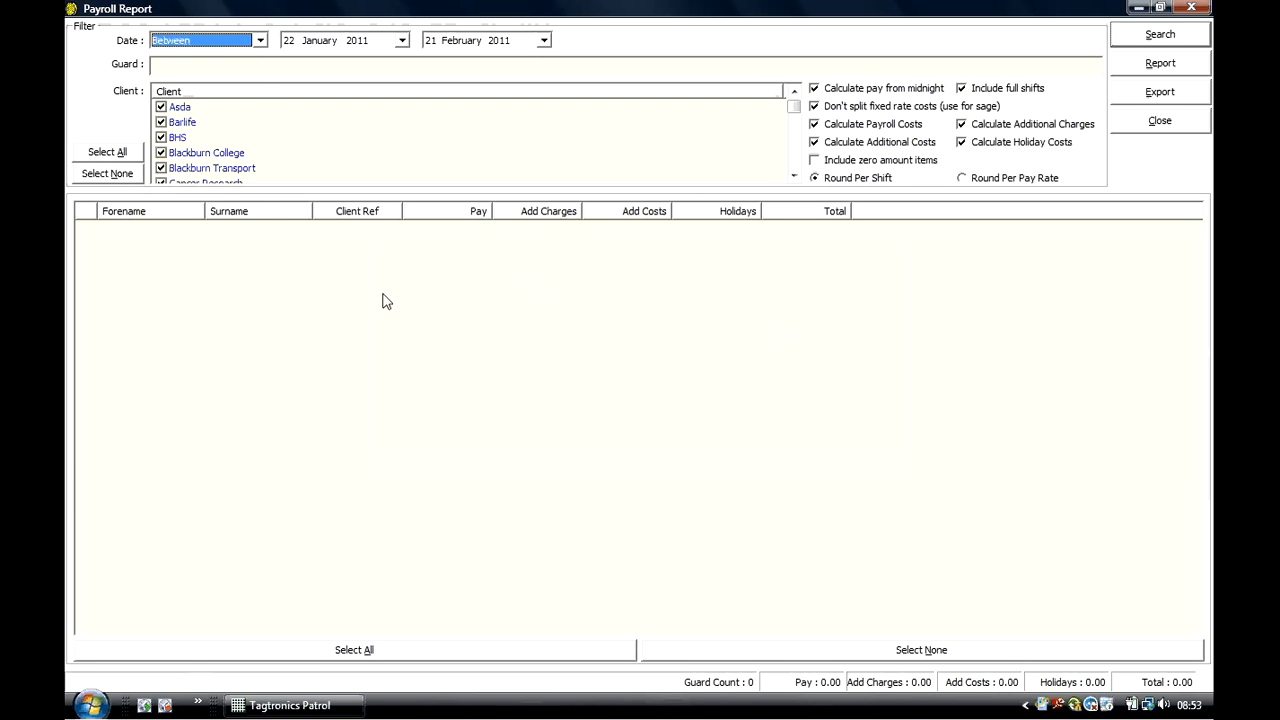
{"action": "mouse_move", "coordinate": [369, 155]}
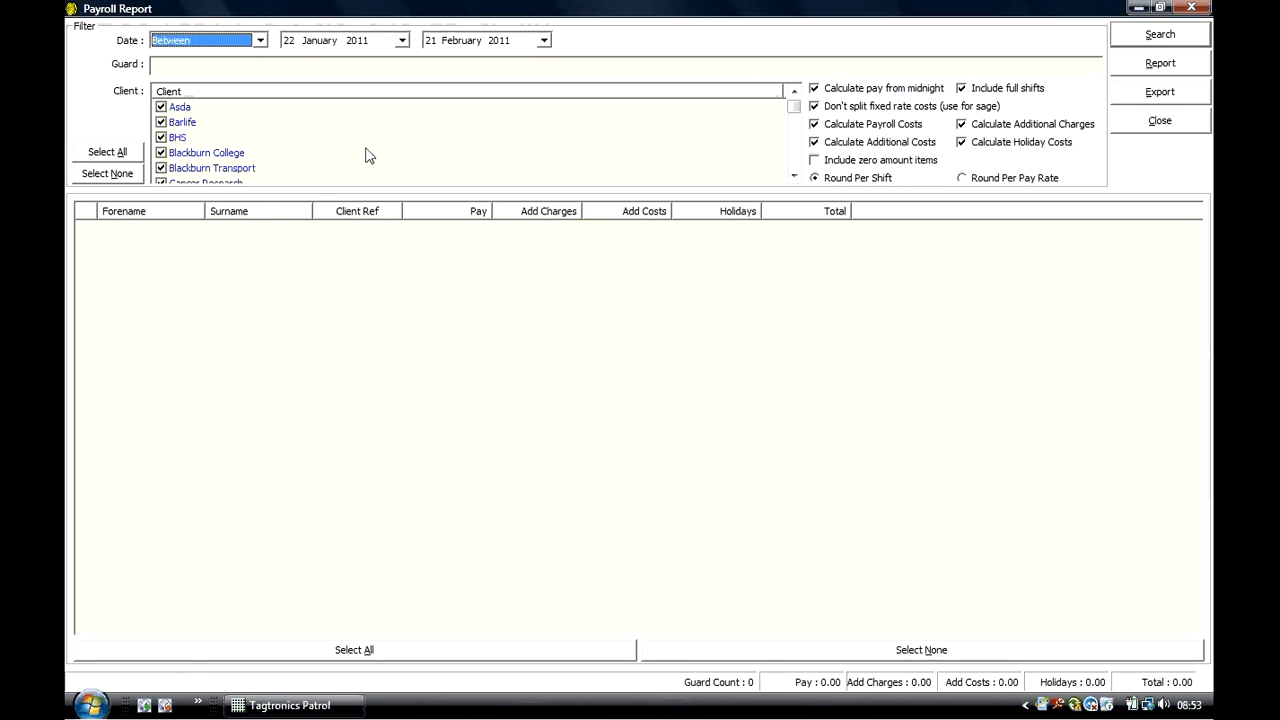
{"action": "left_click", "coordinate": [1161, 34]}
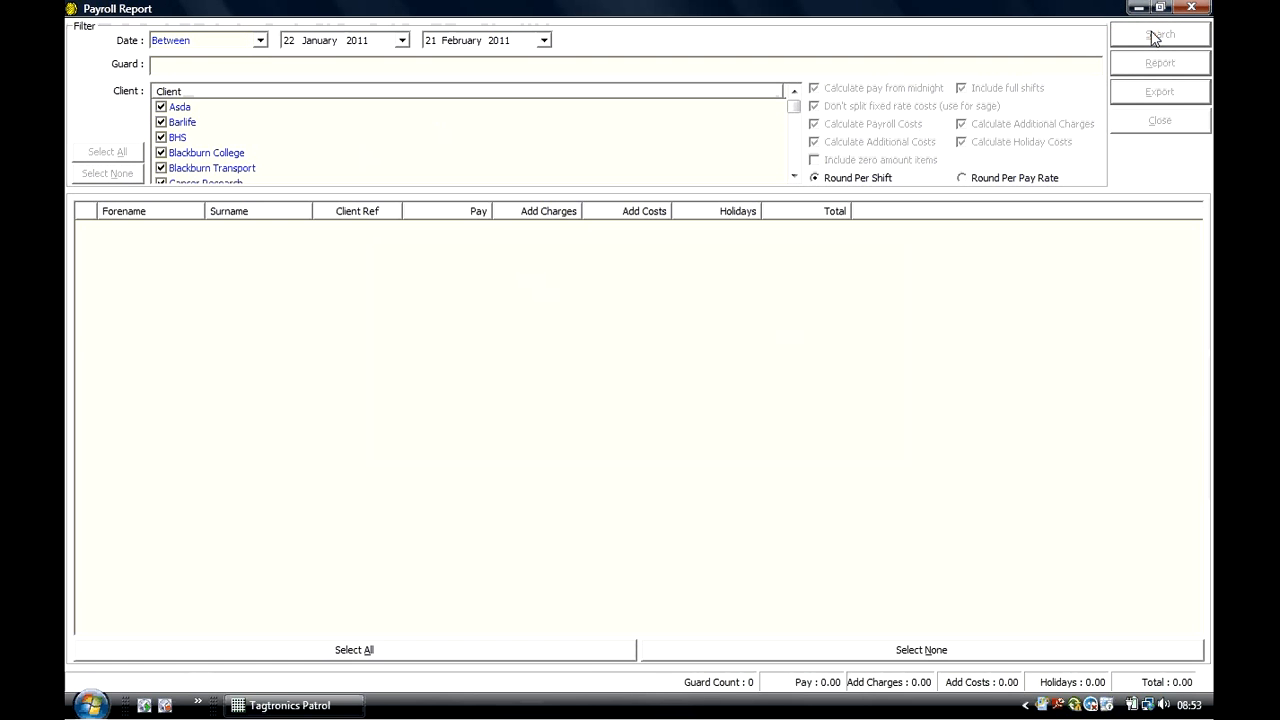
{"action": "left_click", "coordinate": [1162, 34]}
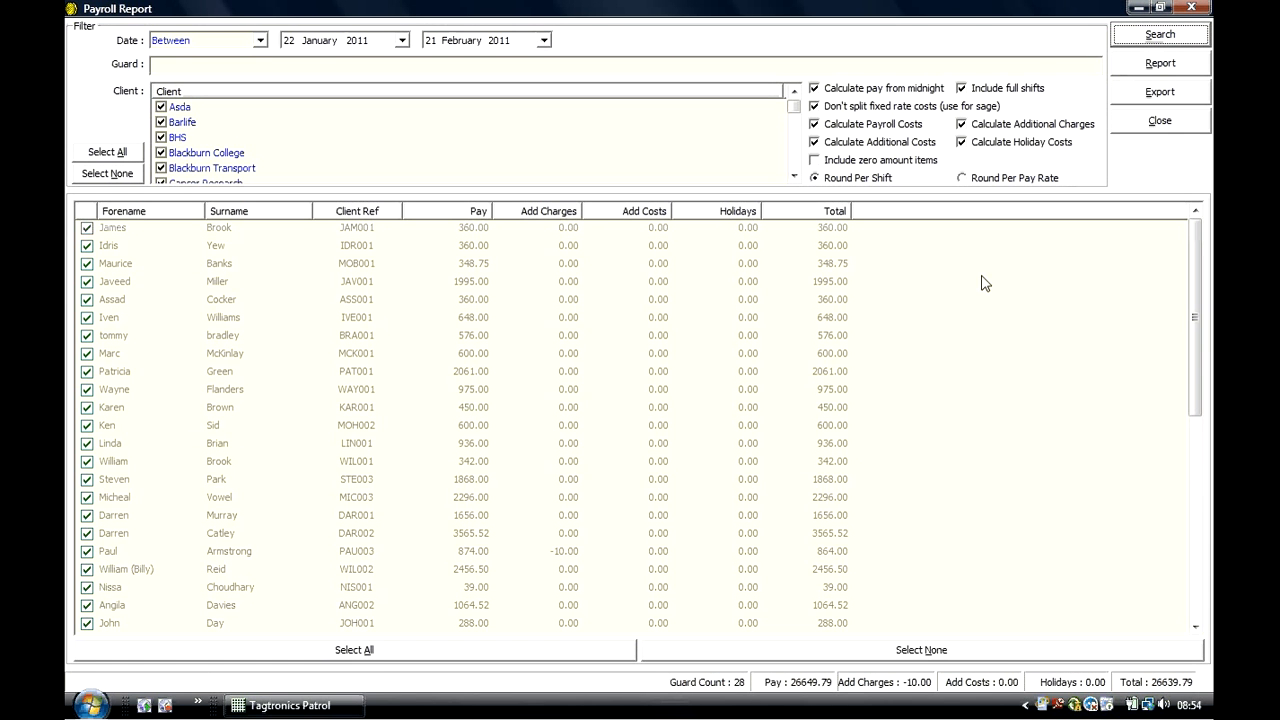
Build the 29-page payroll report, view the next guard's page, and close the preview.
{"action": "left_click", "coordinate": [1165, 62]}
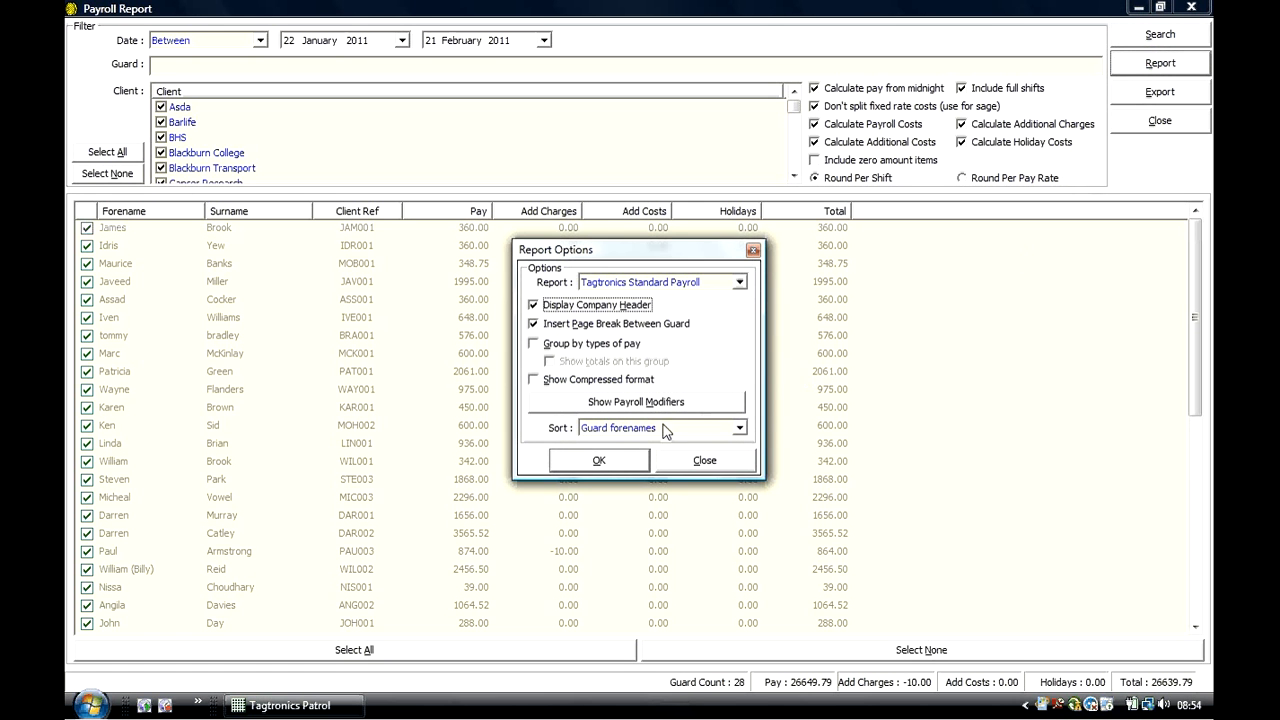
{"action": "left_click", "coordinate": [598, 460]}
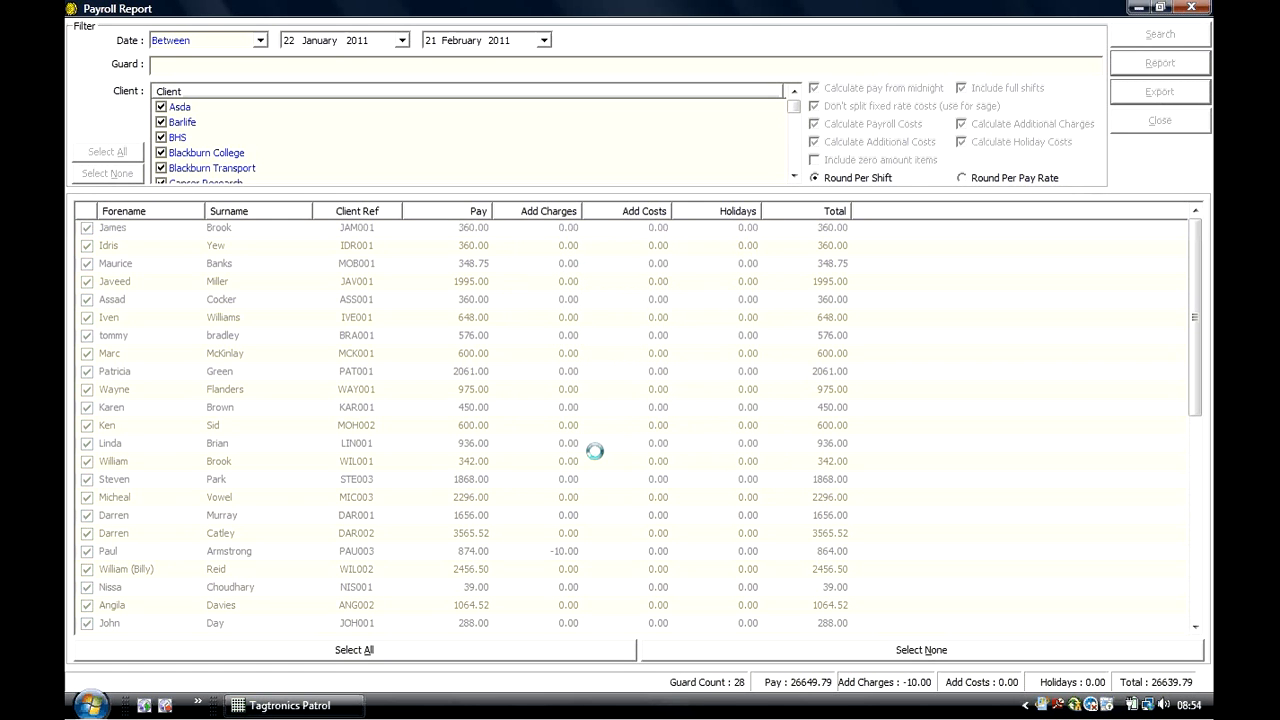
{"action": "left_click", "coordinate": [1156, 62]}
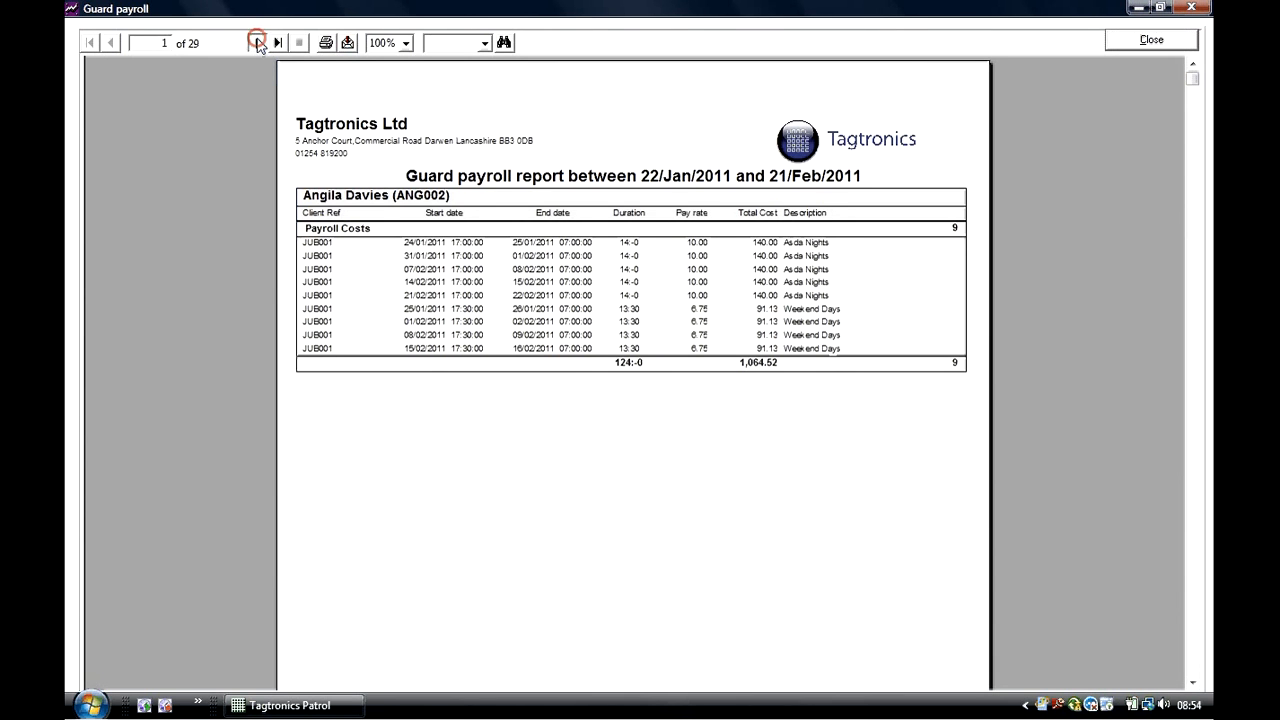
{"action": "left_click", "coordinate": [251, 51]}
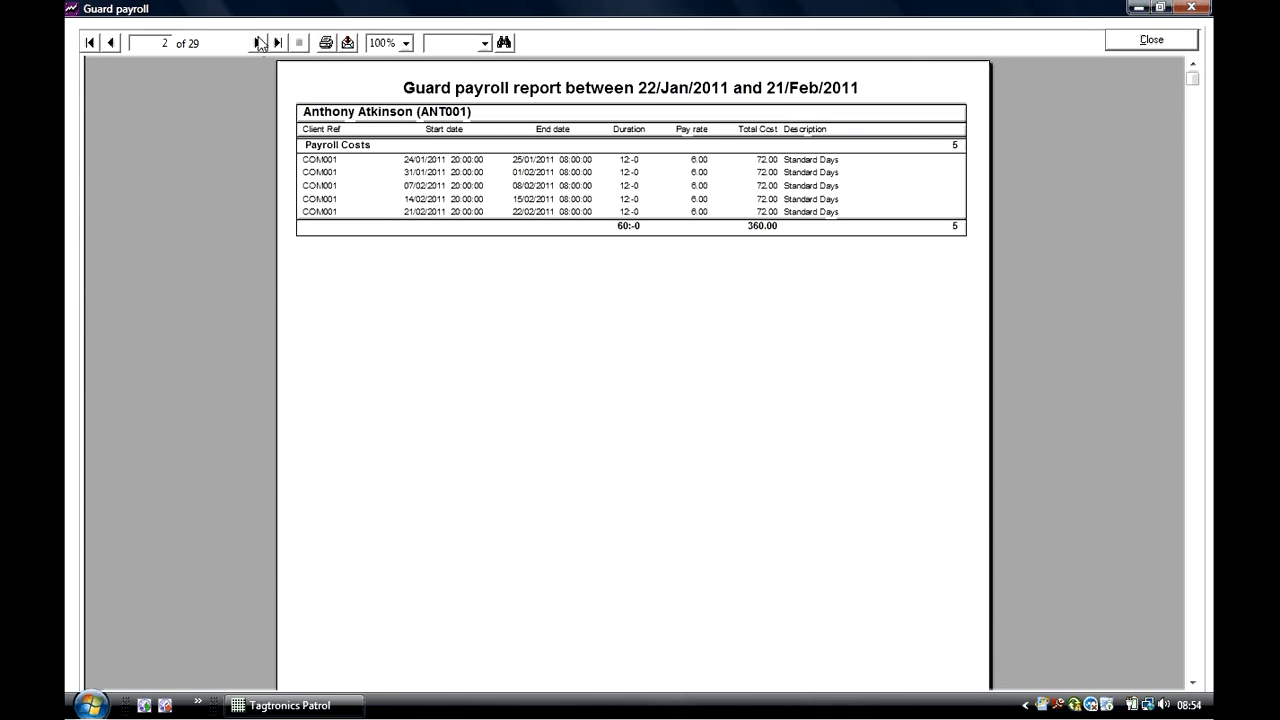
{"action": "left_click", "coordinate": [1150, 39]}
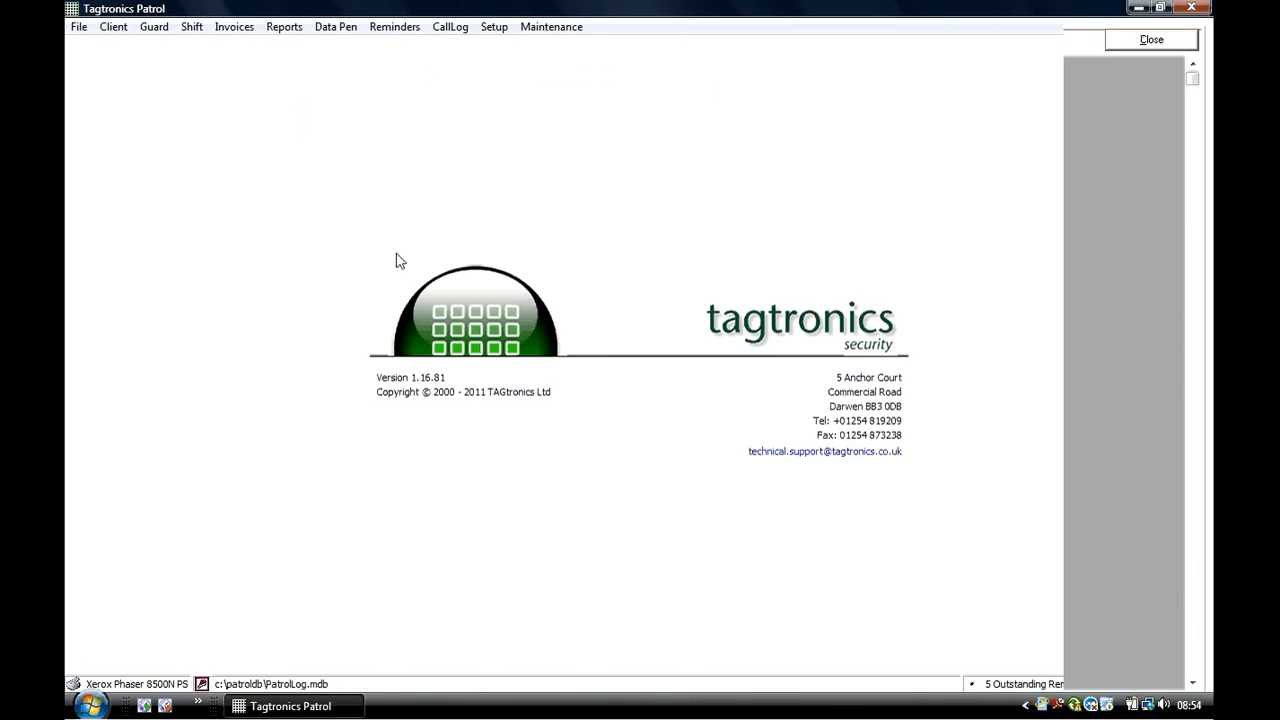
Run the Guard Scheduled Shift report for all guards, 14–20 February 2011.
{"action": "left_click", "coordinate": [284, 26]}
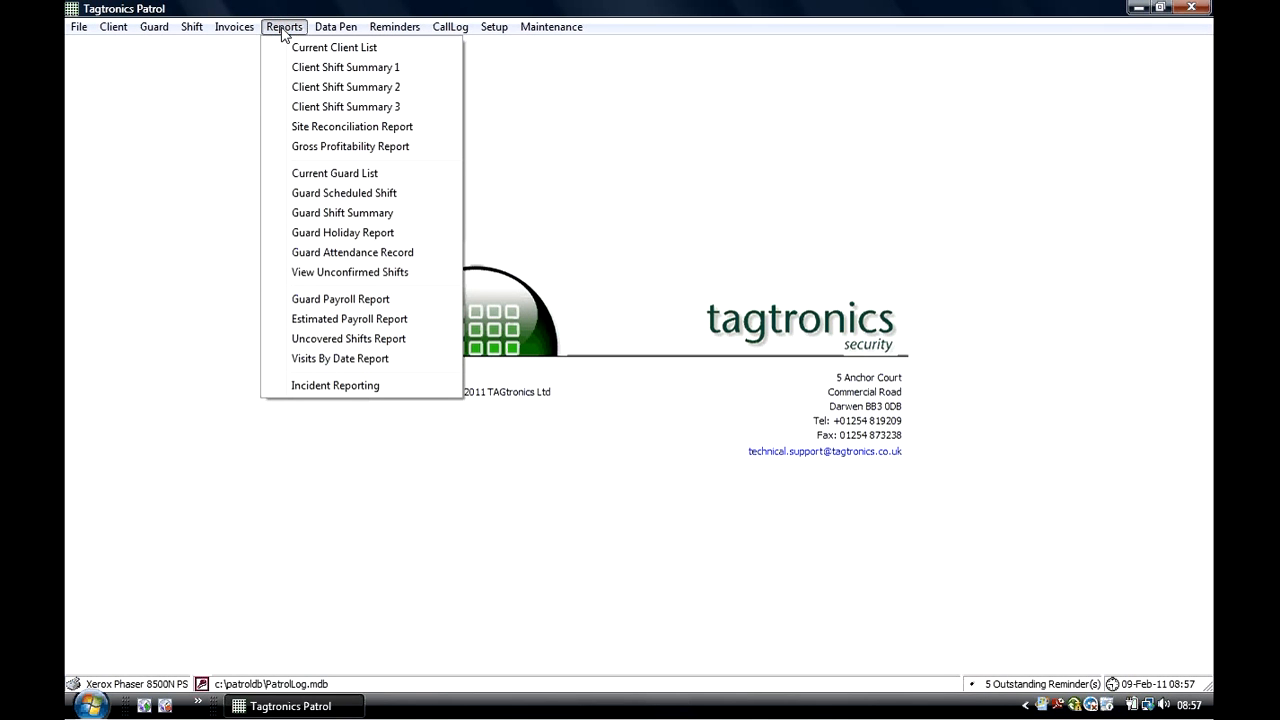
{"action": "left_click", "coordinate": [357, 192]}
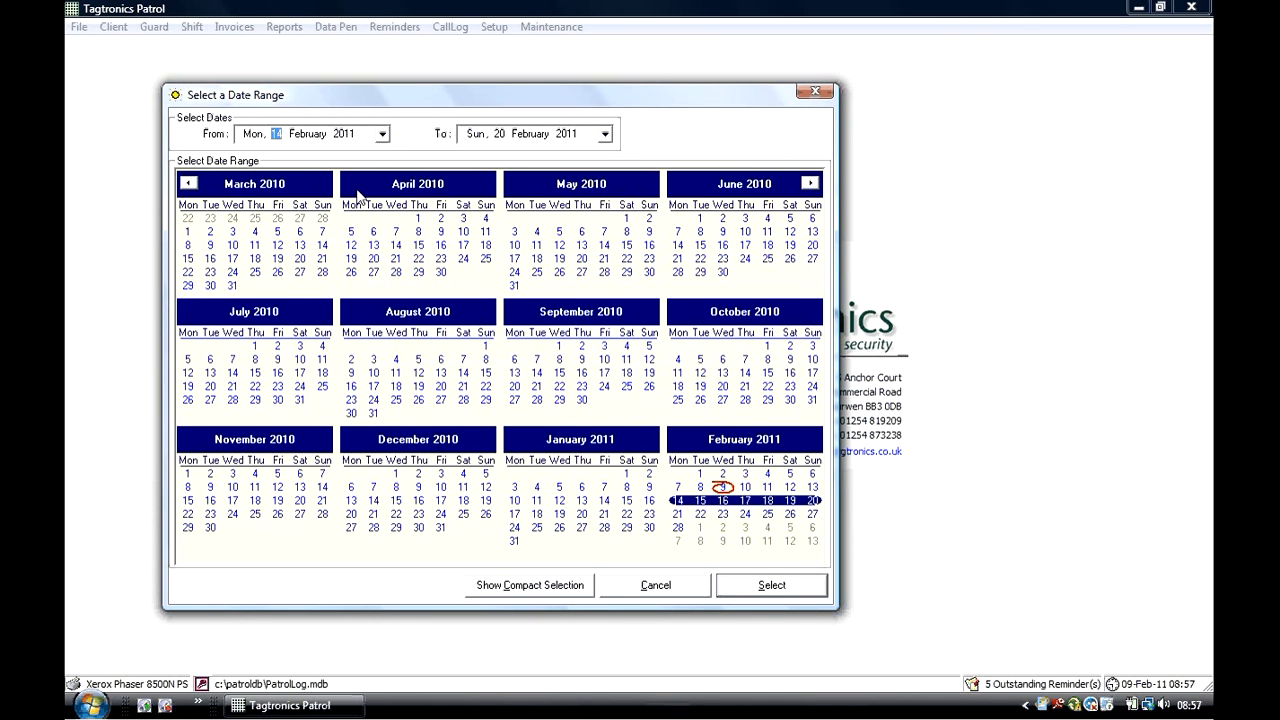
{"action": "mouse_move", "coordinate": [693, 553]}
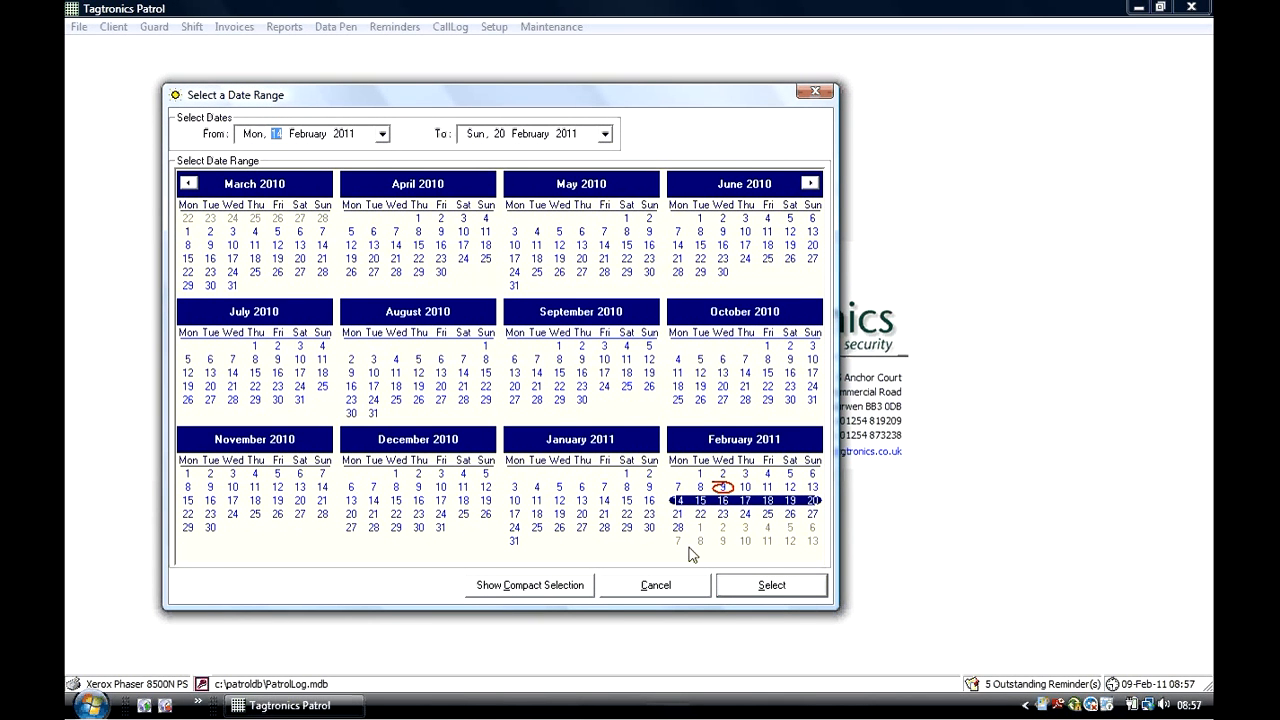
{"action": "left_click", "coordinate": [771, 585]}
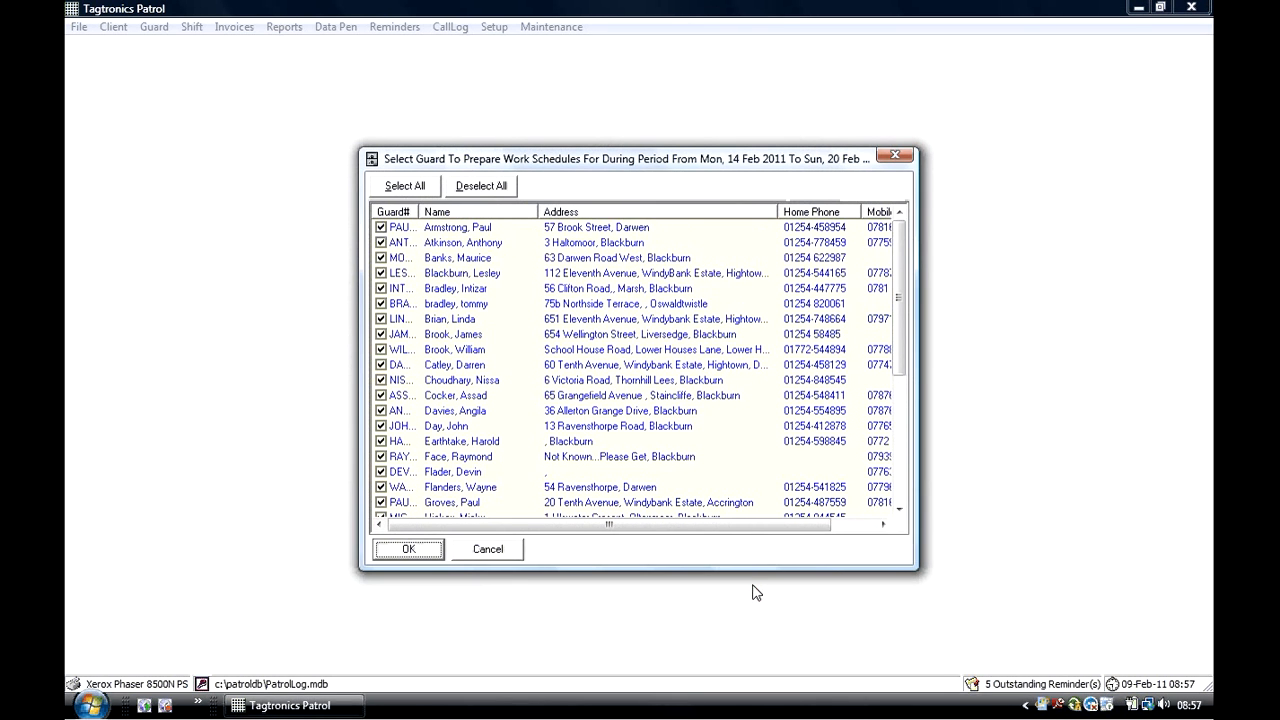
{"action": "left_click", "coordinate": [408, 549]}
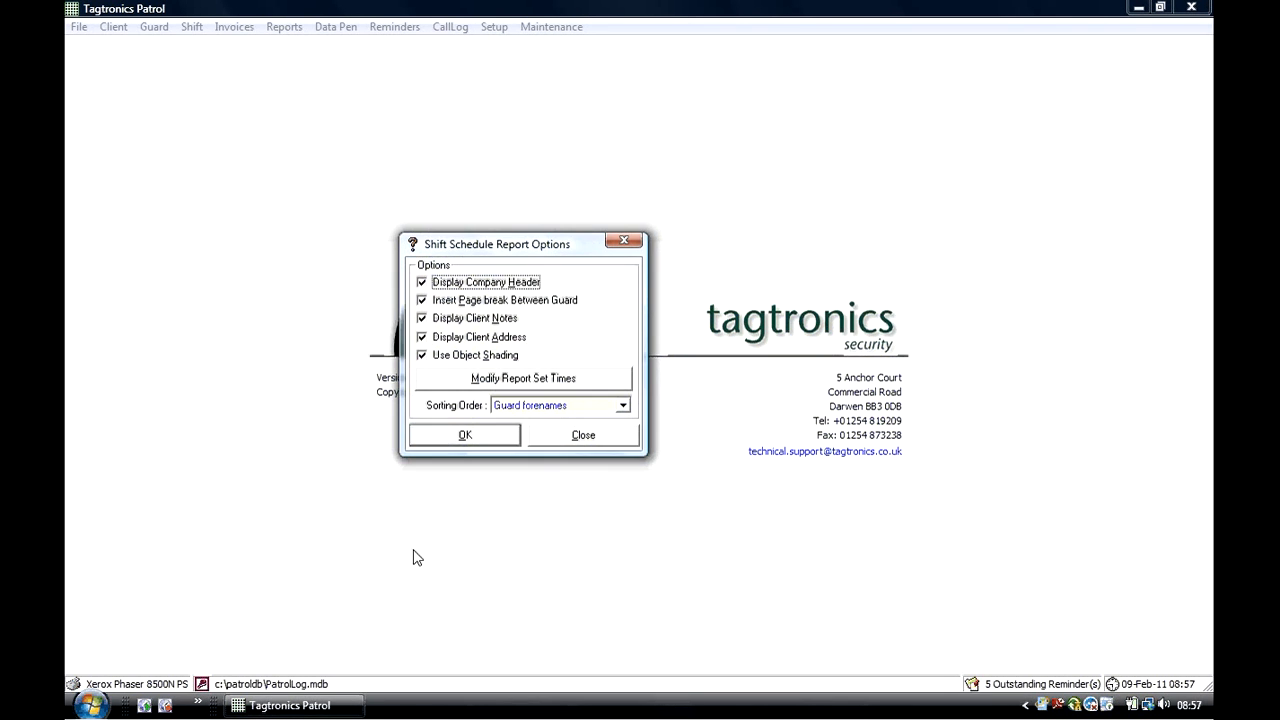
{"action": "left_click", "coordinate": [464, 434]}
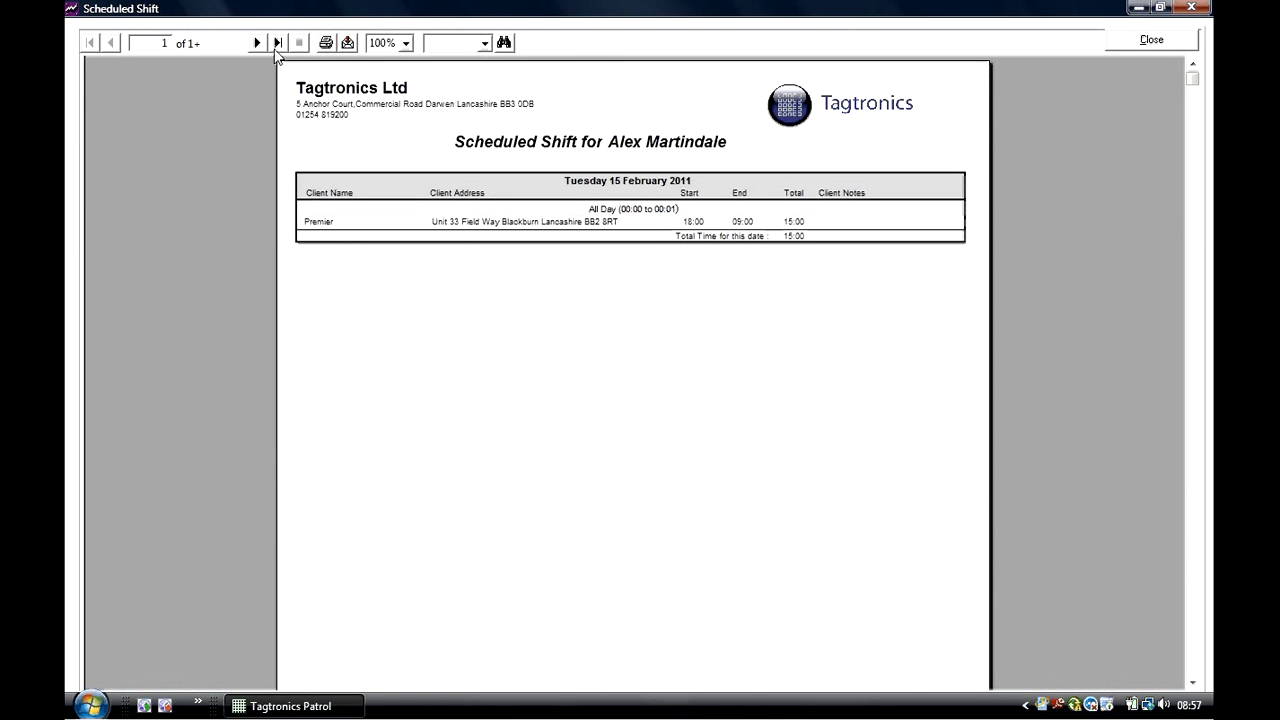
Step forward two pages in the scheduled shift preview to other guards' schedules.
{"action": "left_click", "coordinate": [258, 43]}
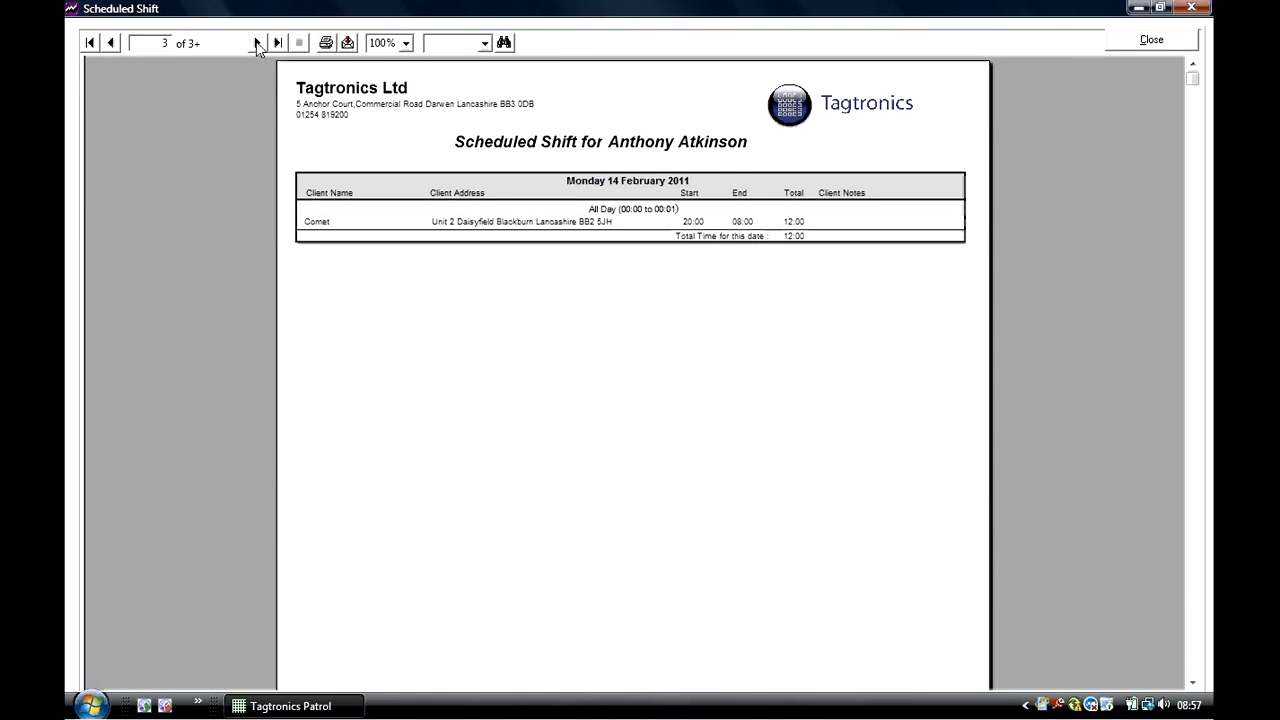
{"action": "left_click", "coordinate": [252, 43]}
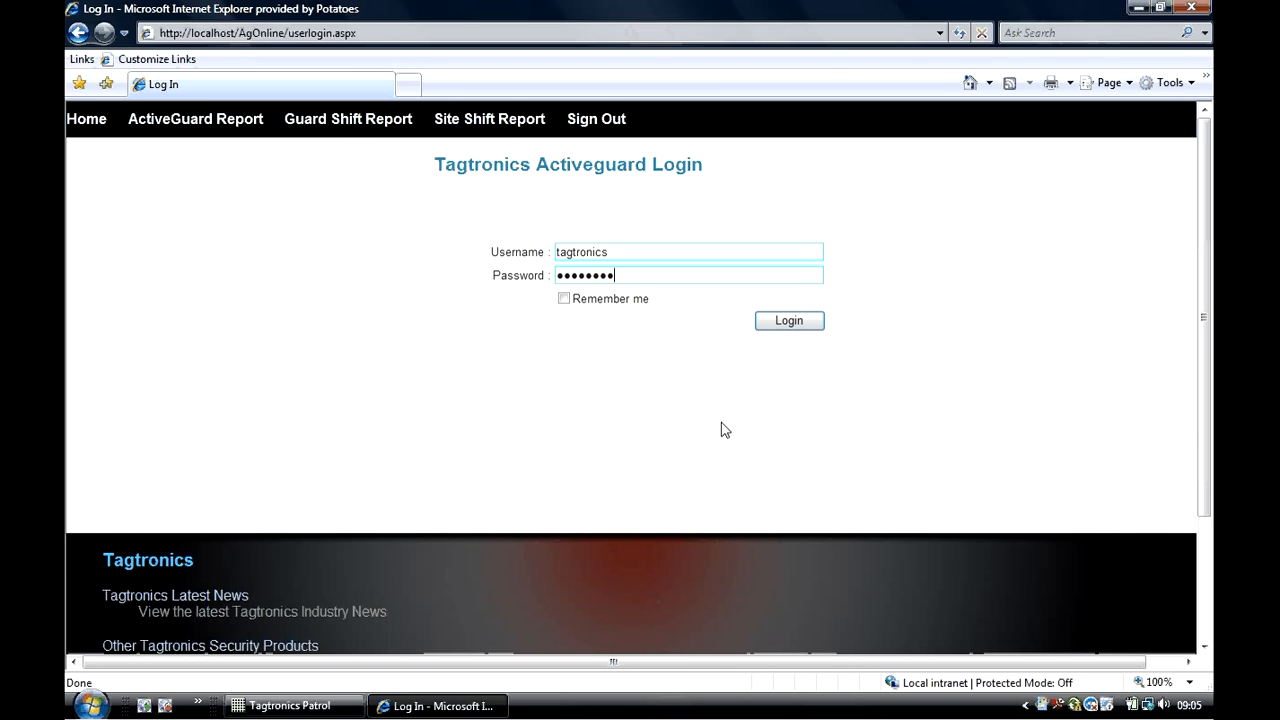
{"action": "mouse_move", "coordinate": [792, 357]}
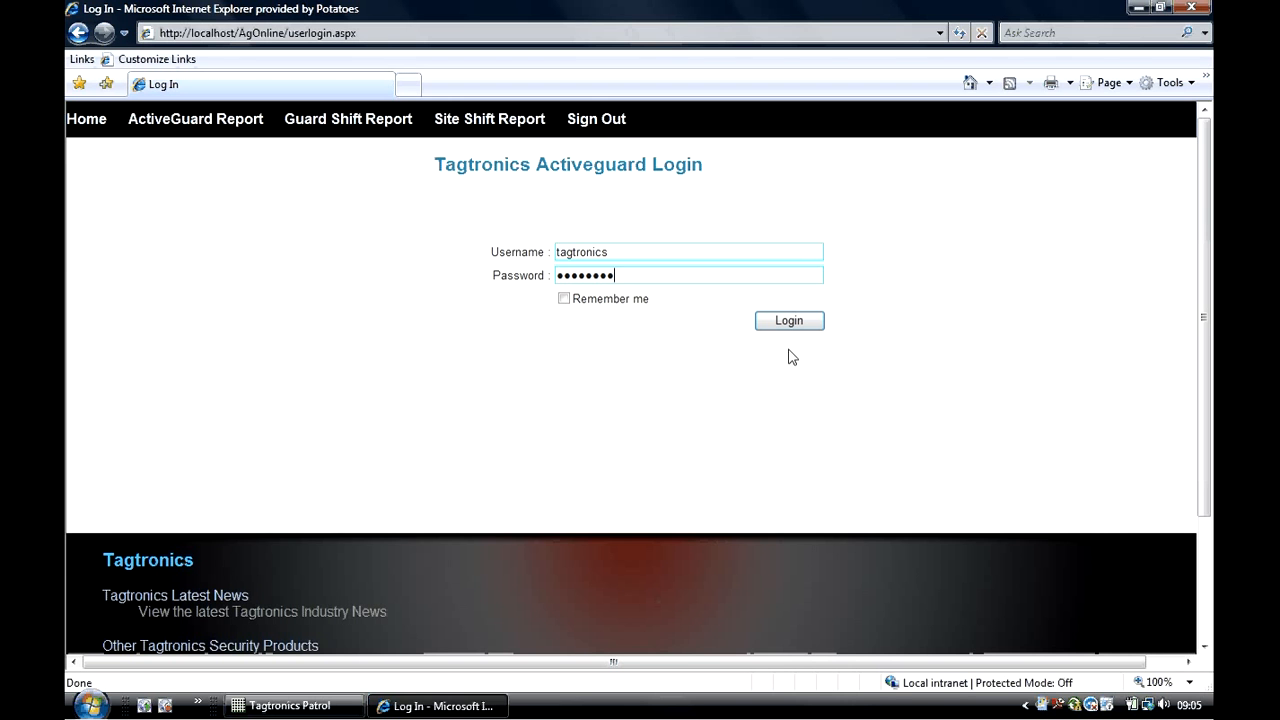
Log in to the Activeguard web portal and open the Site Shift Report for Asda shifts.
{"action": "left_click", "coordinate": [789, 320]}
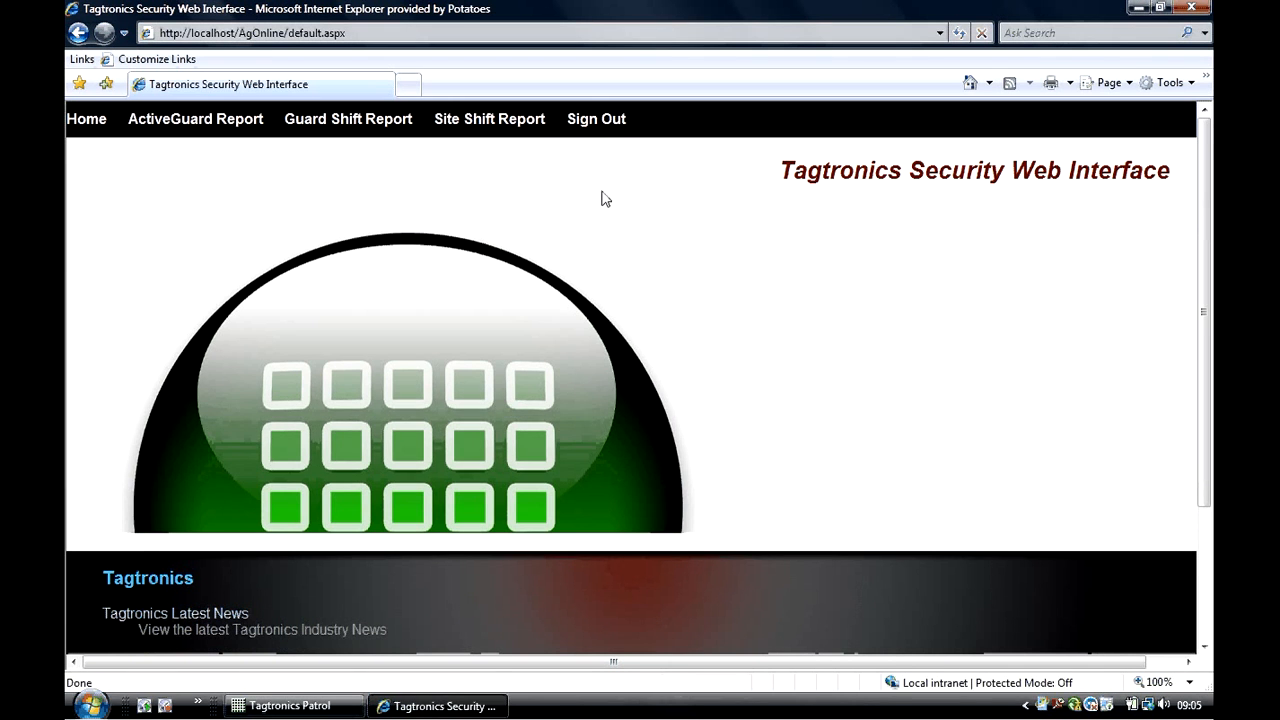
{"action": "left_click", "coordinate": [488, 118]}
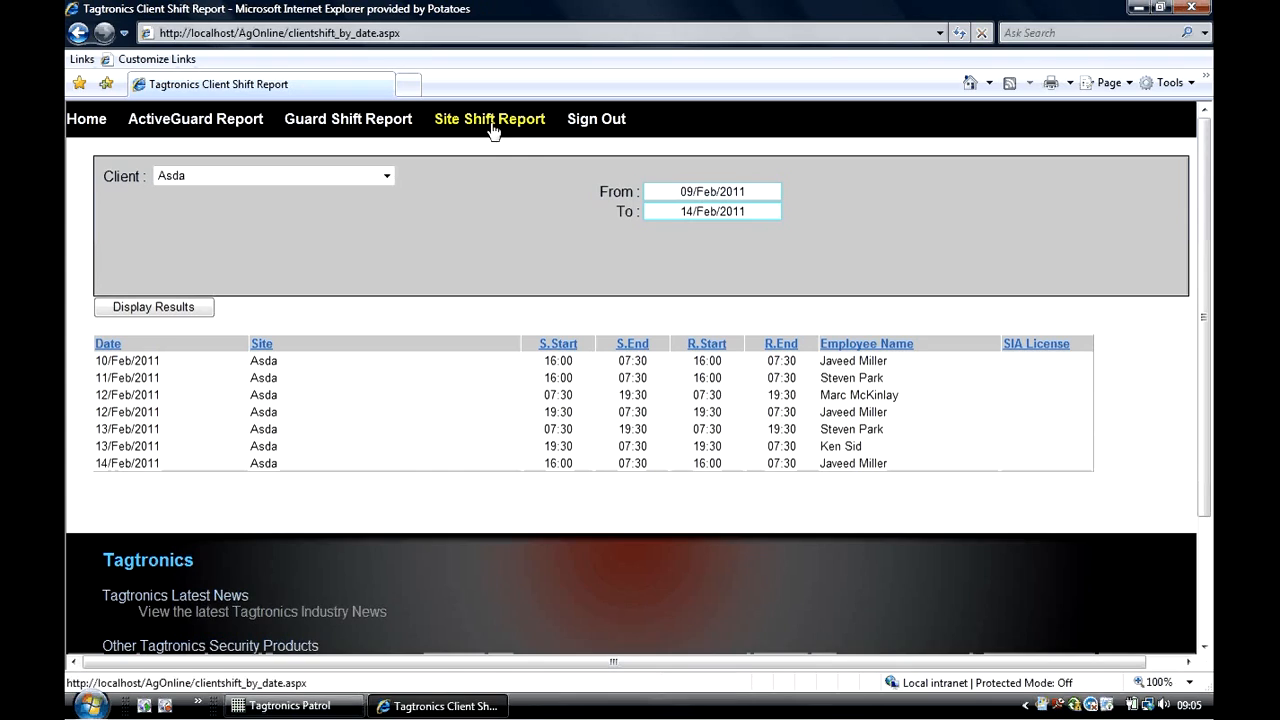
{"action": "mouse_move", "coordinate": [360, 330]}
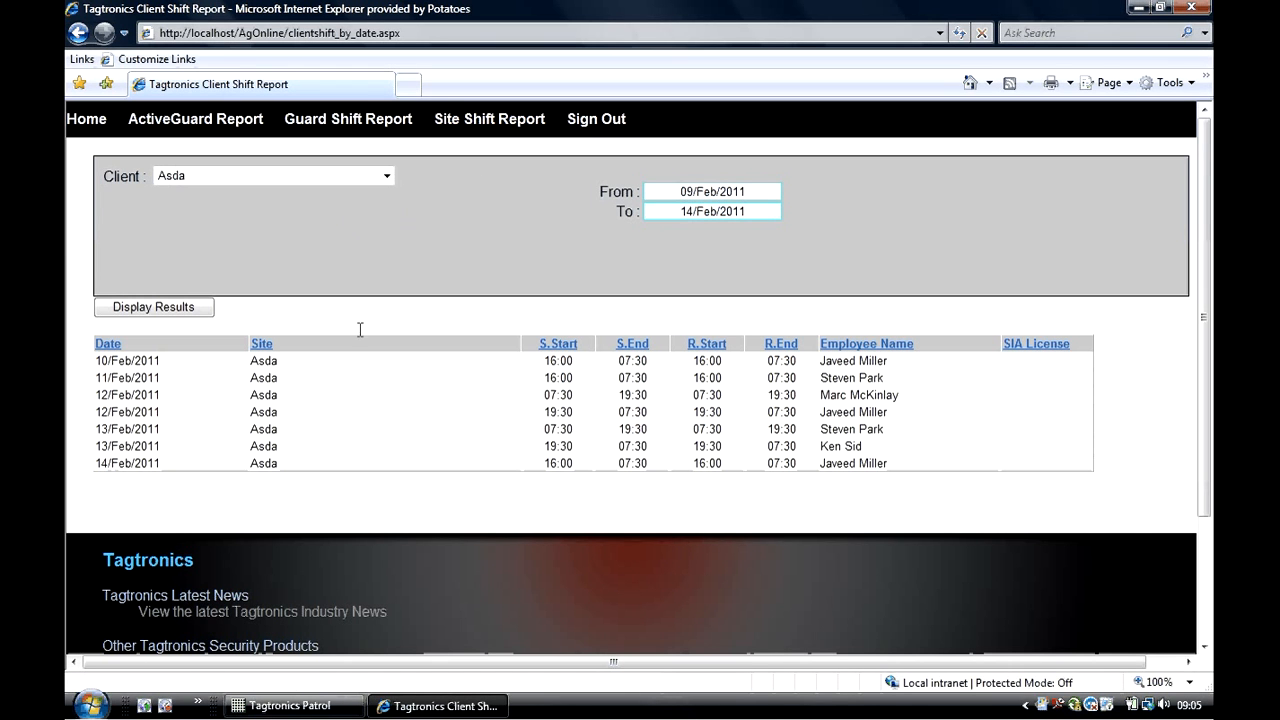
{"action": "mouse_move", "coordinate": [371, 396]}
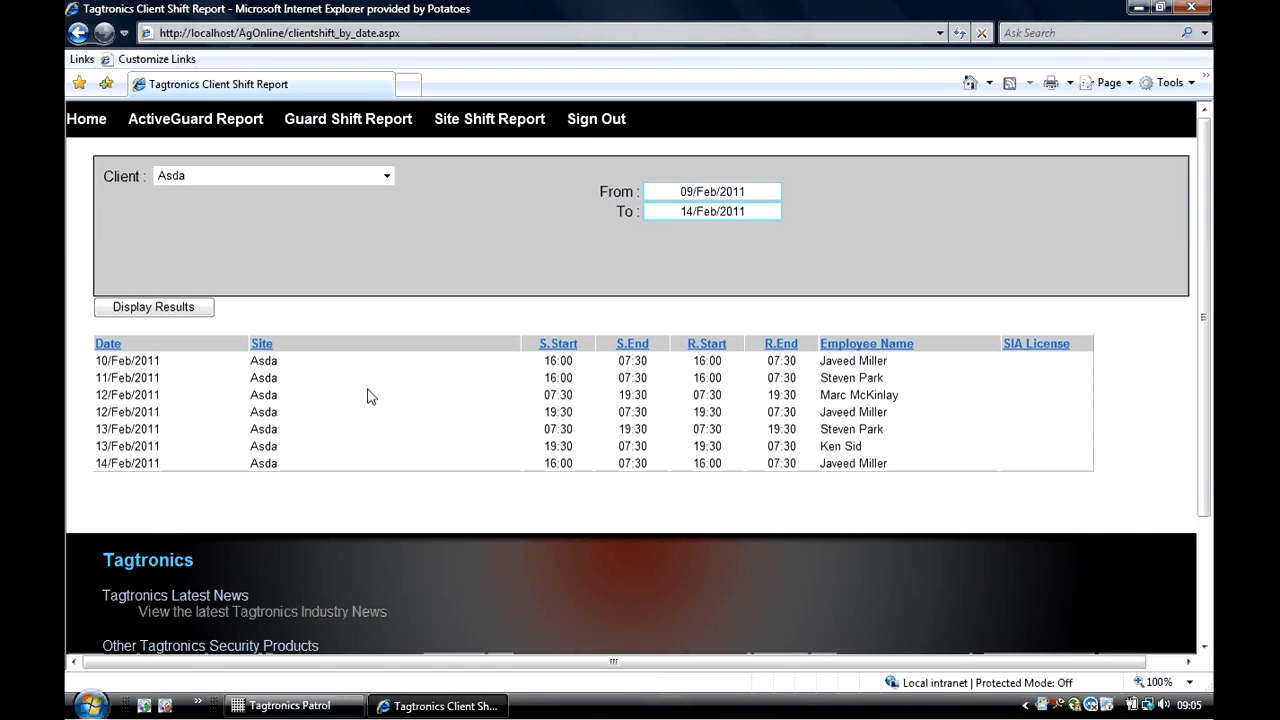